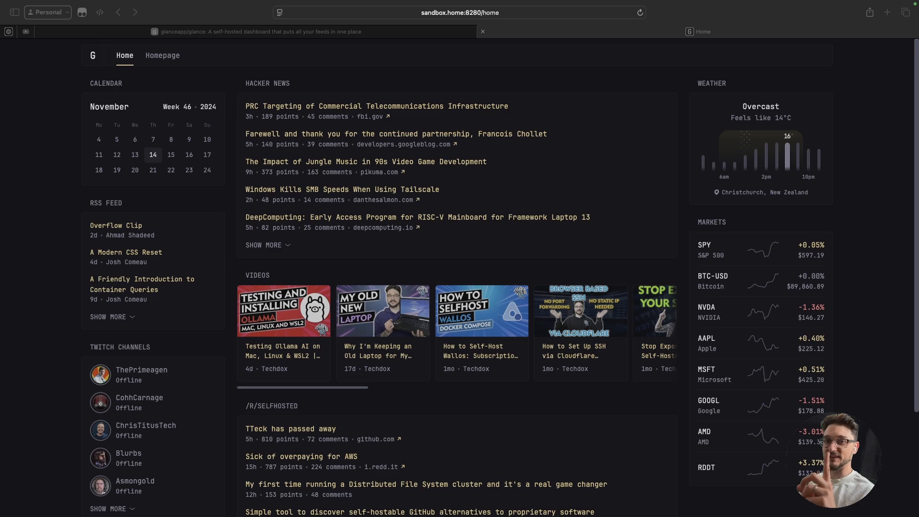
mouse_move(184, 73)
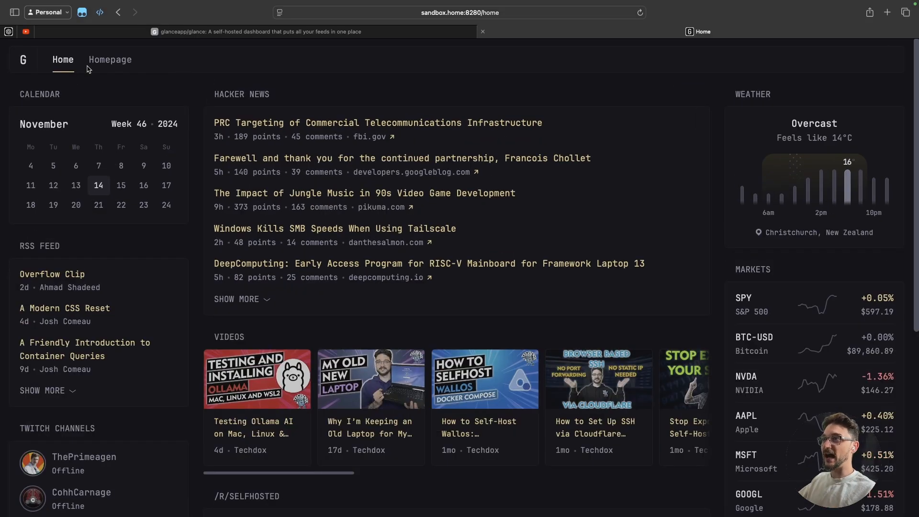
mouse_move(111, 59)
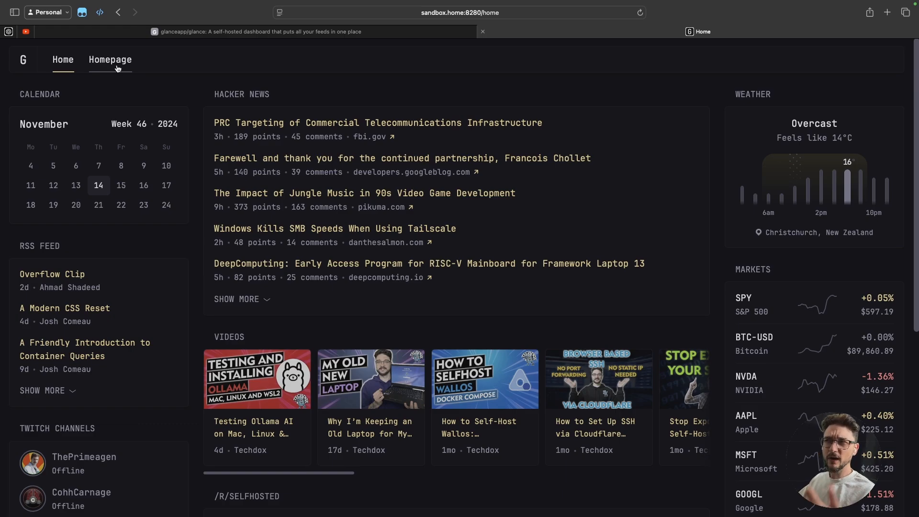
Step: Show the Homepage page with its embedded monitoring overview and service cards
left_click(110, 60)
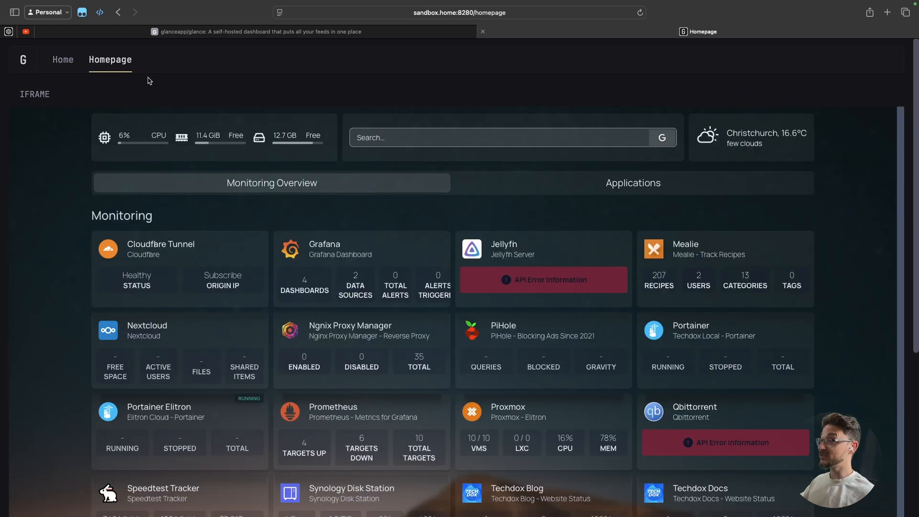
scroll("down", 3)
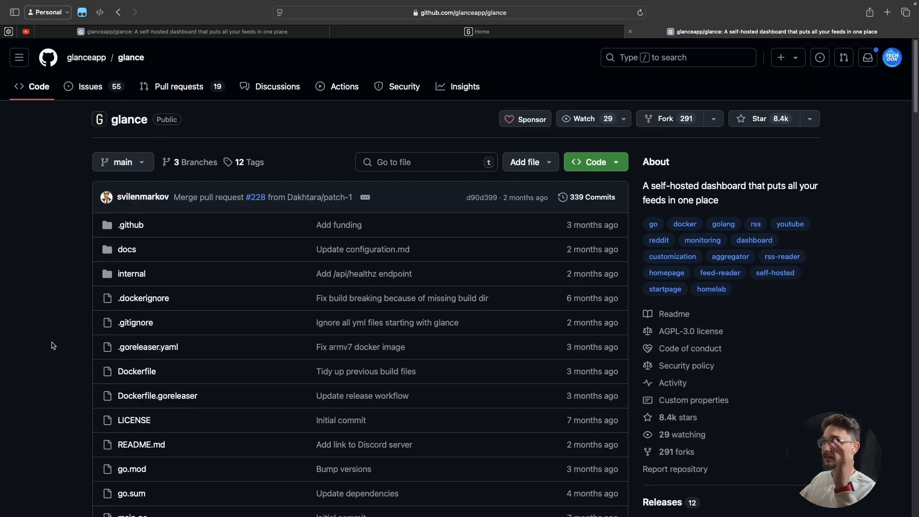
Step: Read the README's widget list and locate the iframe widget entry
scroll("down", 3)
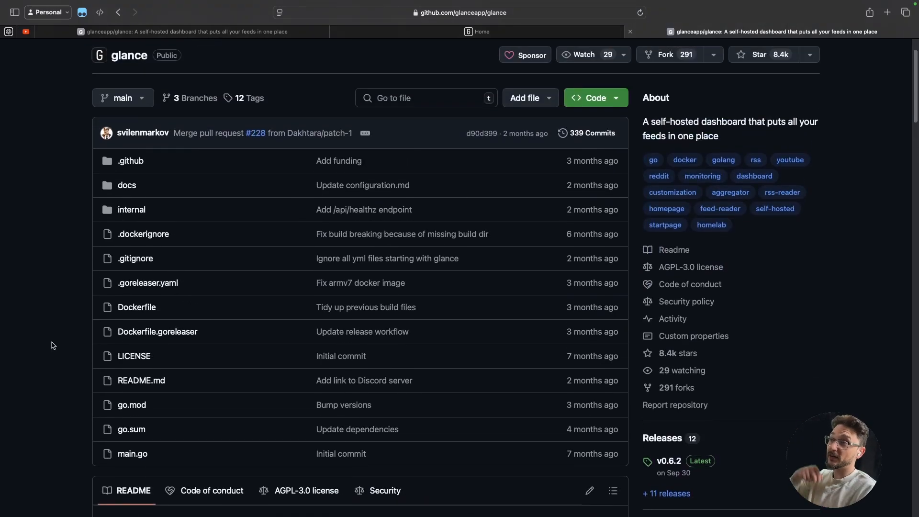
scroll("down", 3)
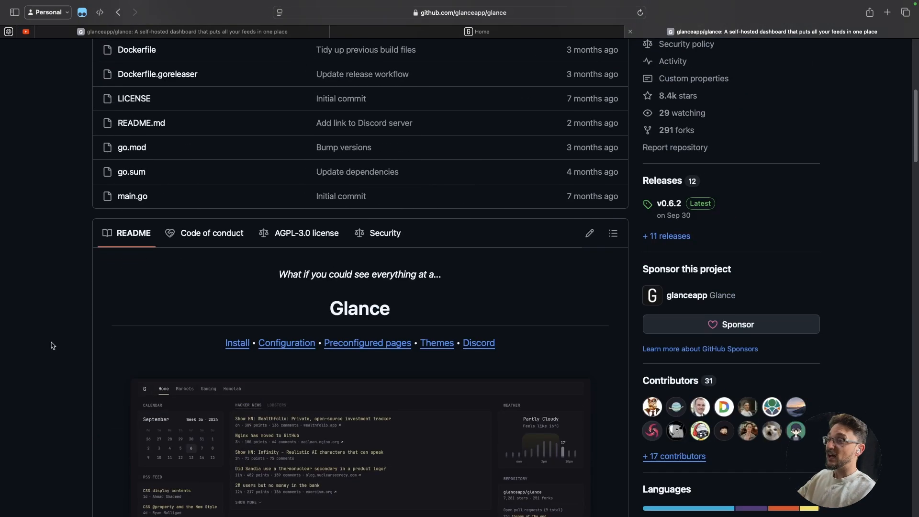
scroll("down", 3)
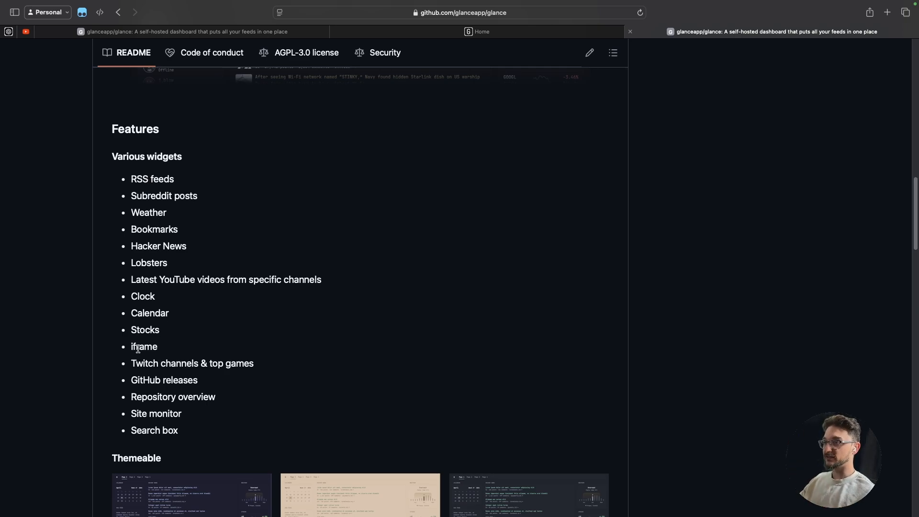
double_click(144, 346)
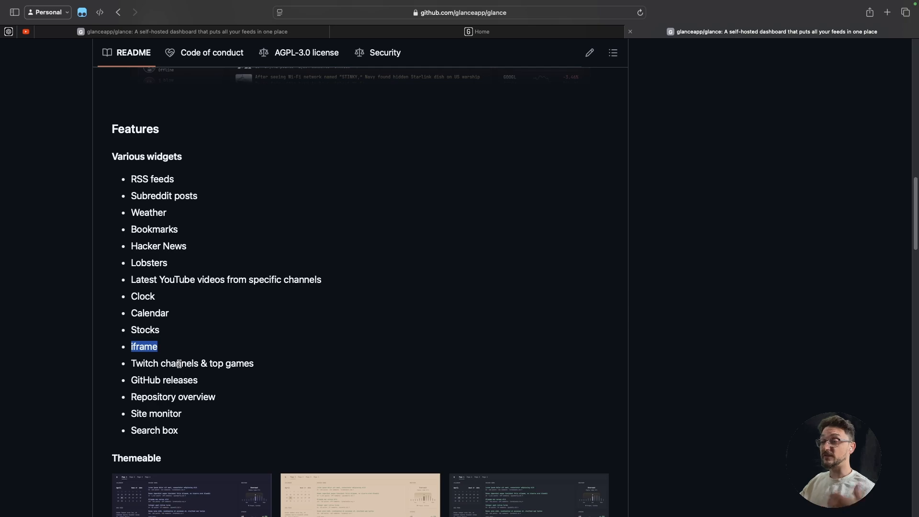
mouse_move(191, 410)
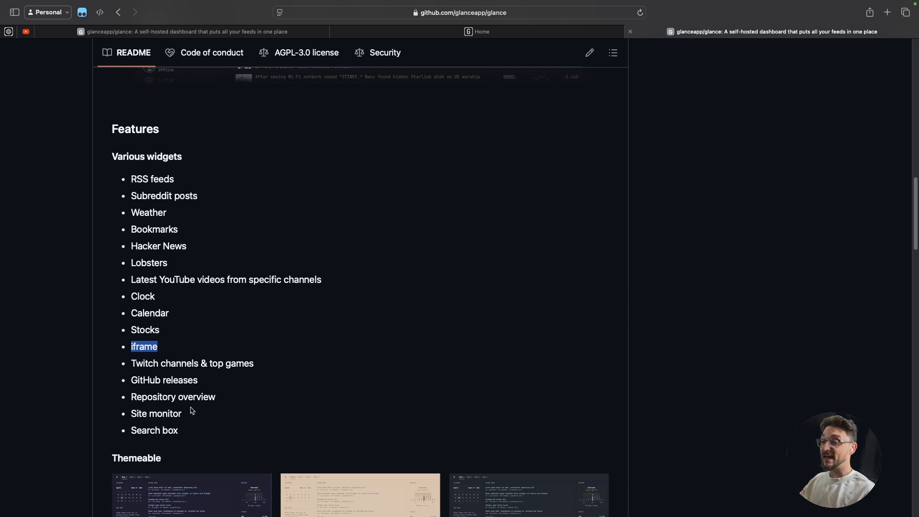
Step: Review the theme gallery and mobile screenshots down to the Configuration docs link
scroll("down", 3)
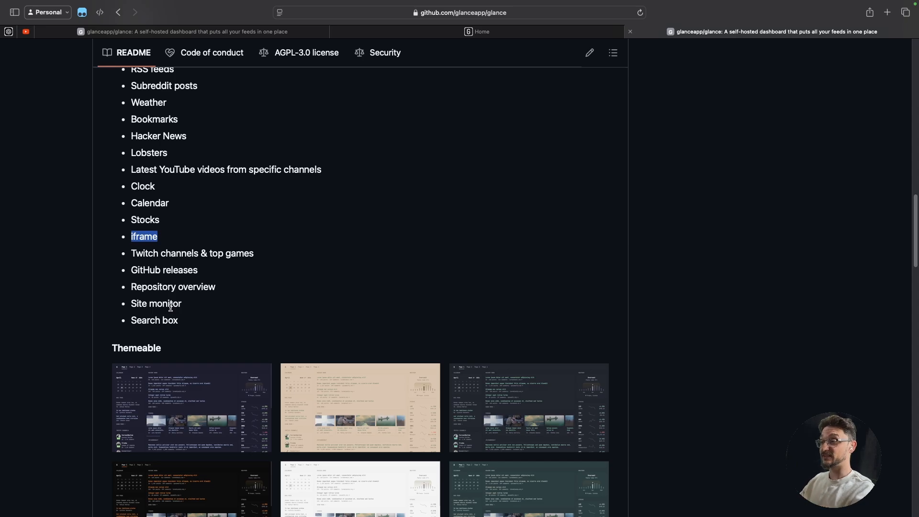
scroll("down", 3)
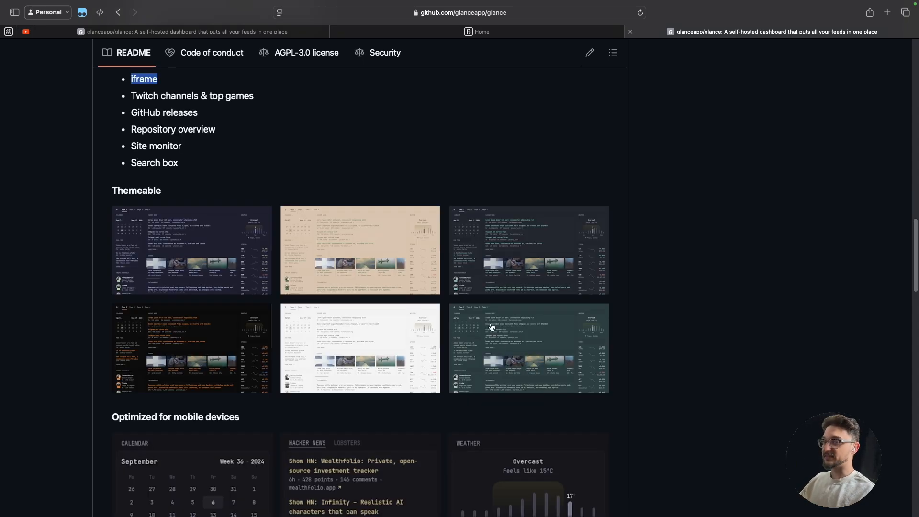
scroll("down", 3)
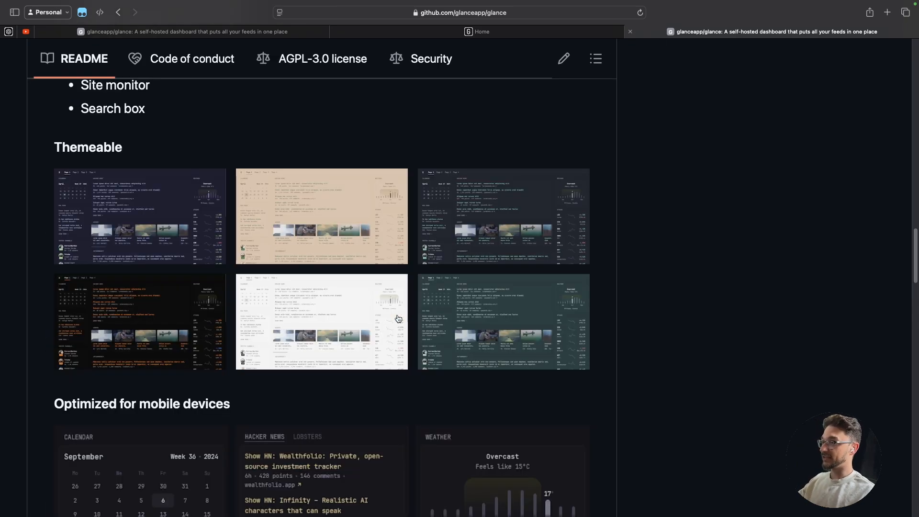
scroll("down", 3)
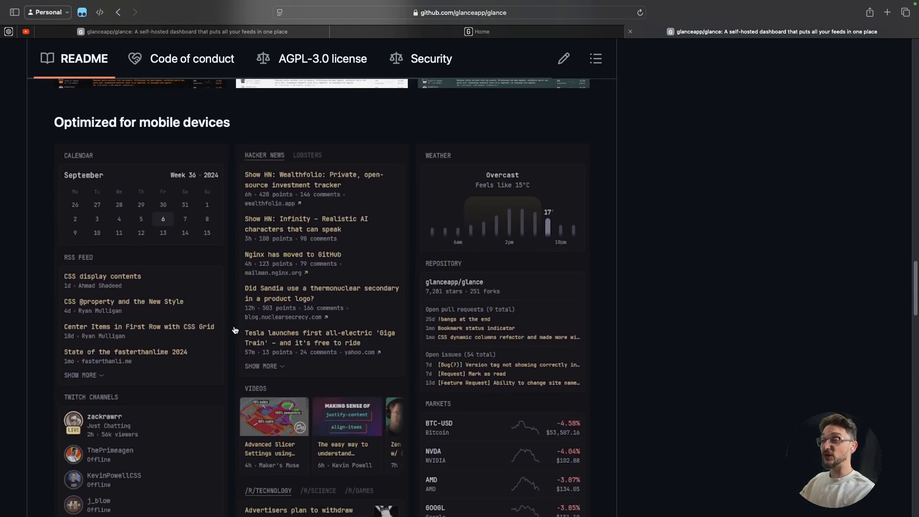
scroll("down", 3)
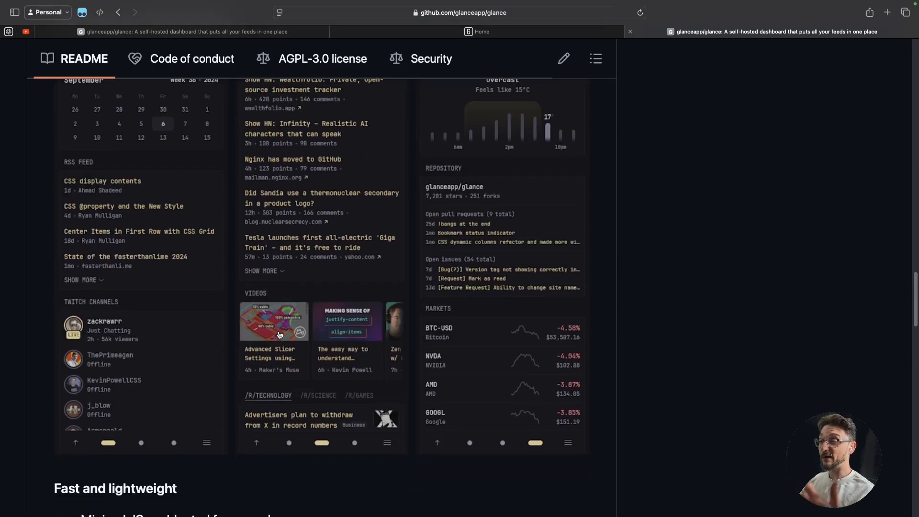
scroll("down", 3)
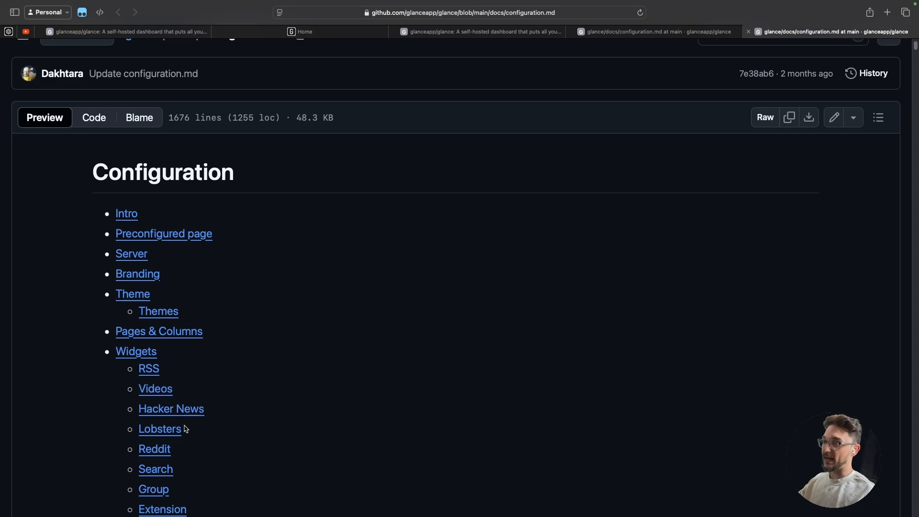
Step: Read the preconfigured glance.yml example, then return to the local dashboard at sandbox.home:8280
scroll("down", 3)
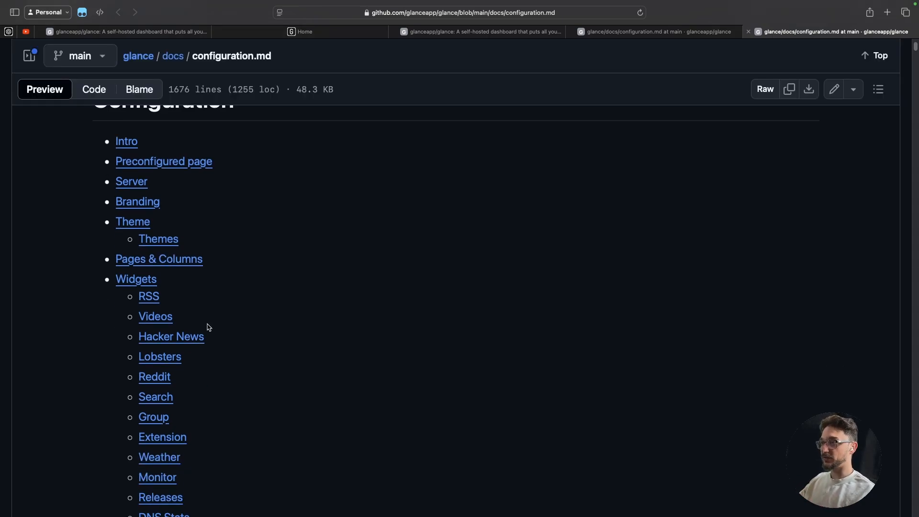
mouse_move(171, 279)
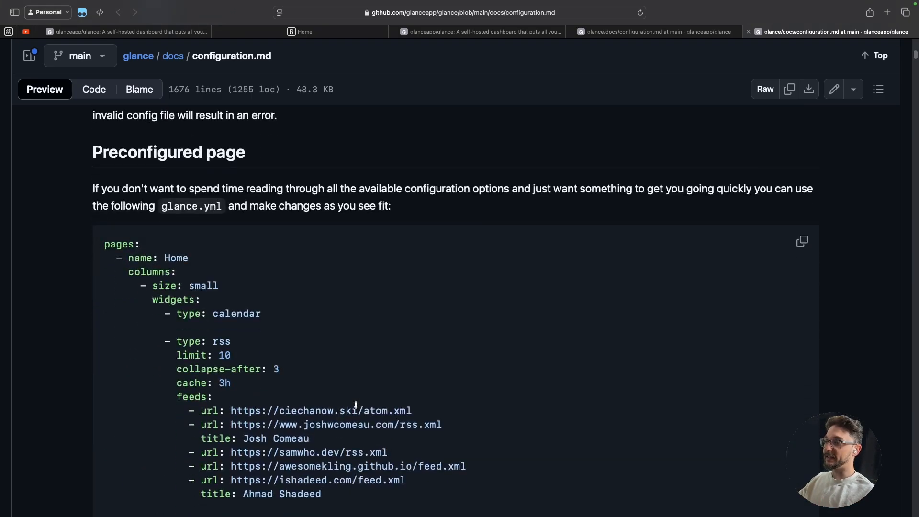
scroll("down", 3)
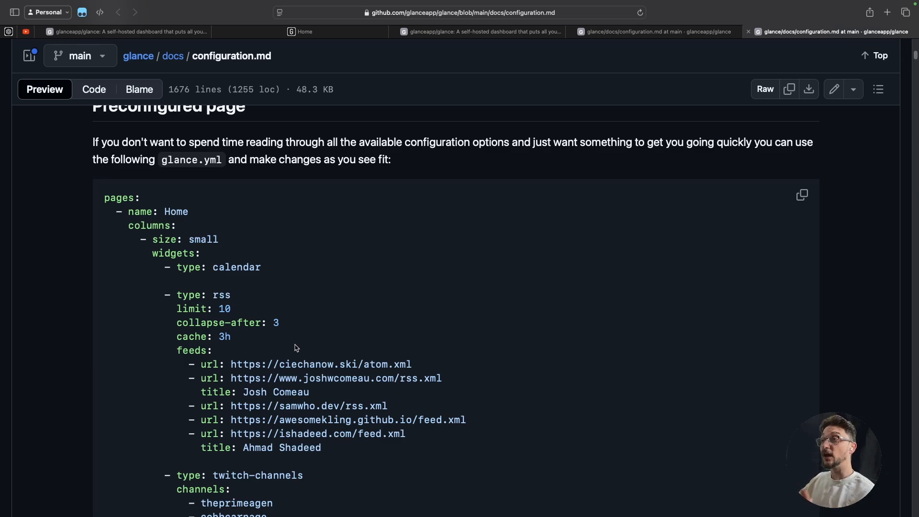
scroll("down", 3)
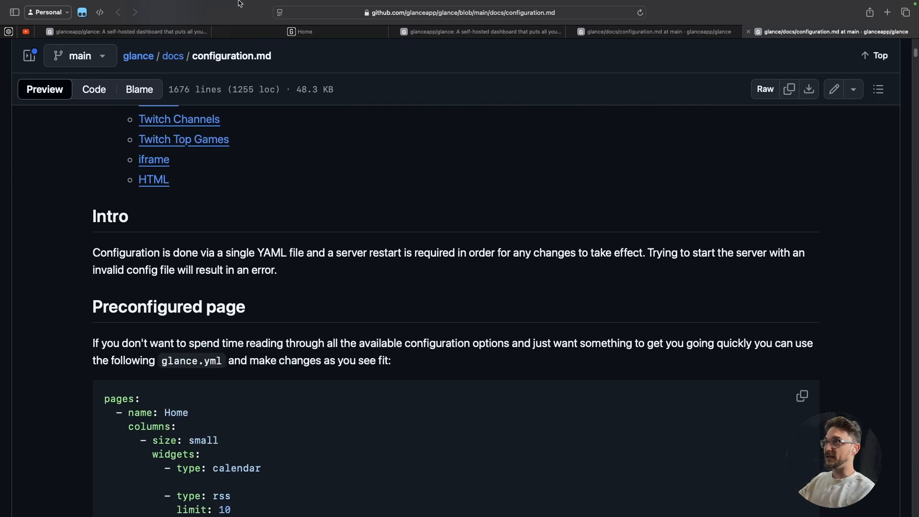
left_click(302, 30)
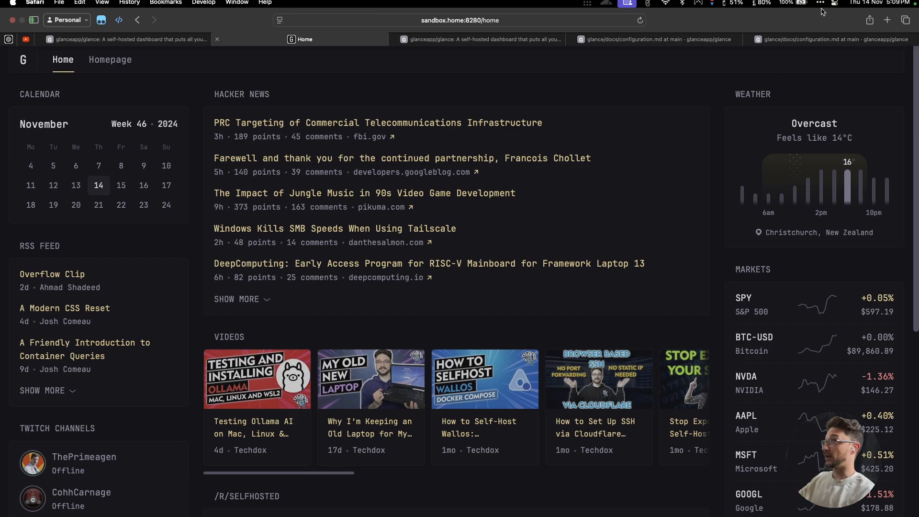
Step: Bring the docs' Pages & Columns layout diagram into view beside the live Home page
left_click(652, 39)
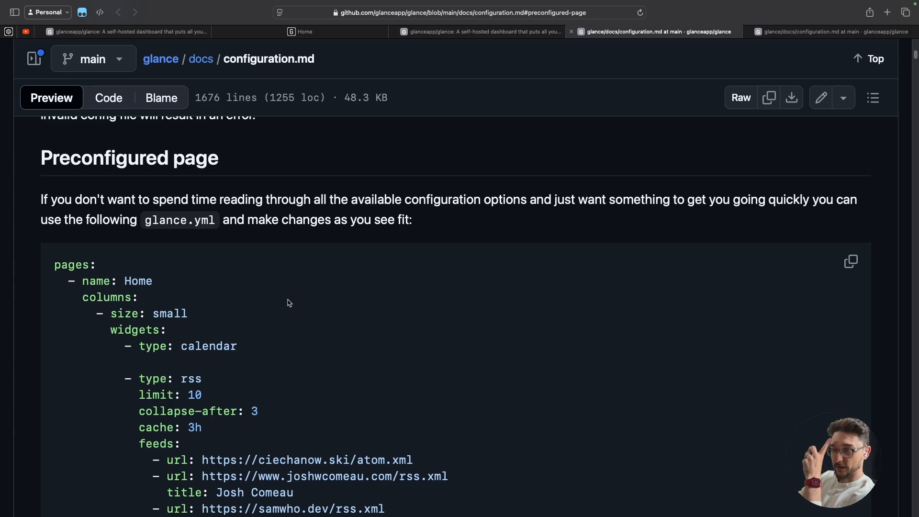
scroll("down", 3)
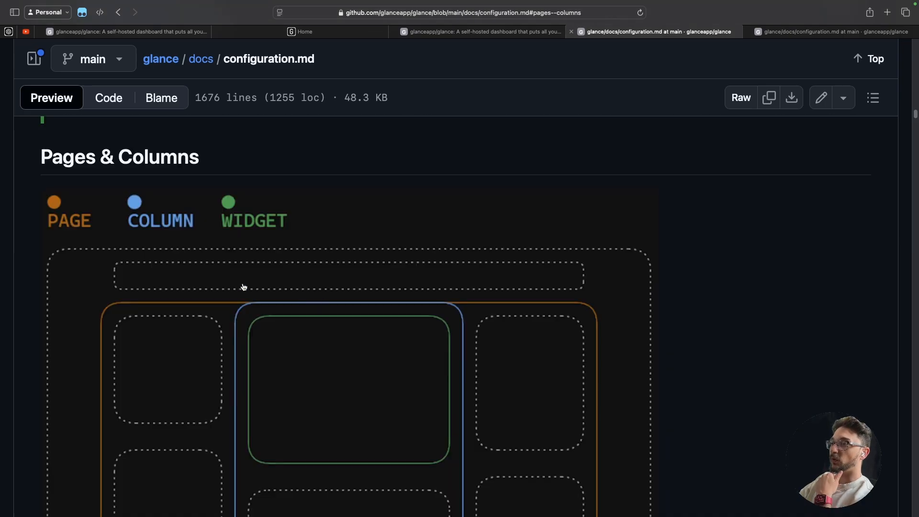
scroll("down", 3)
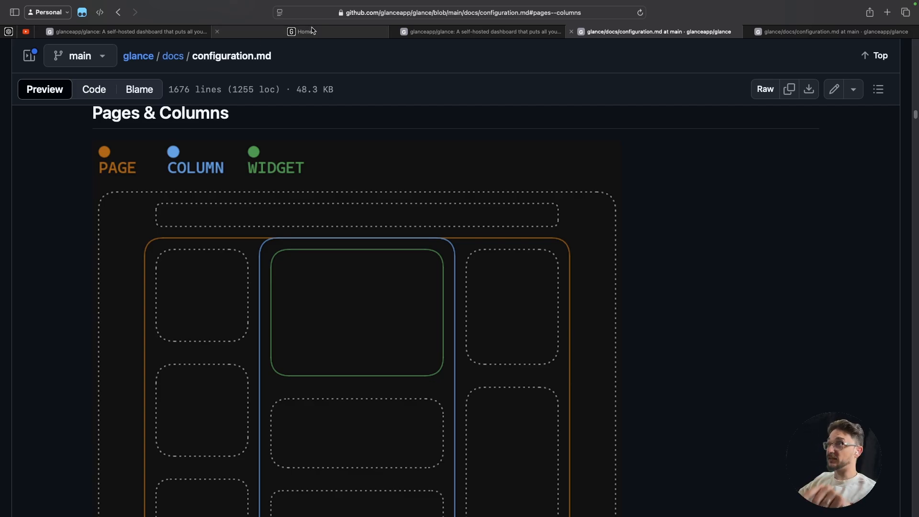
left_click(305, 31)
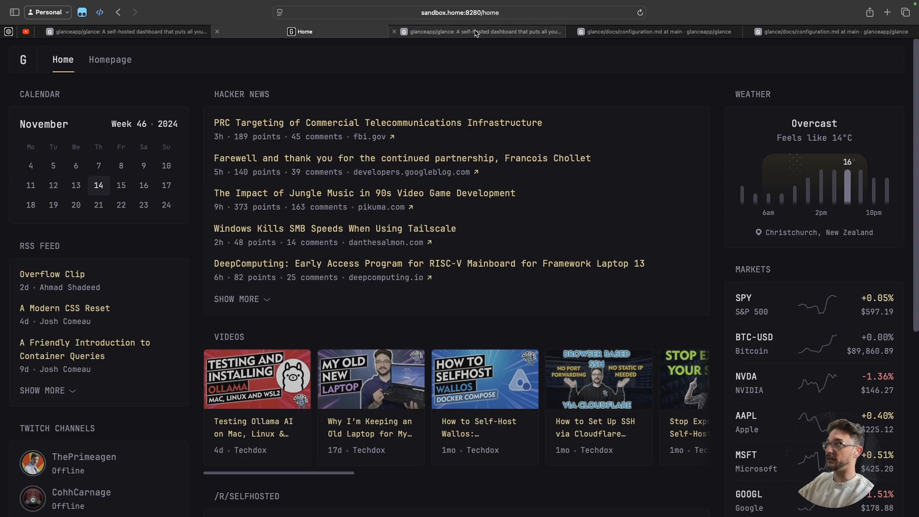
Step: Compare the layout diagram against the running dashboard's columns, ending on the dashboard
left_click(481, 31)
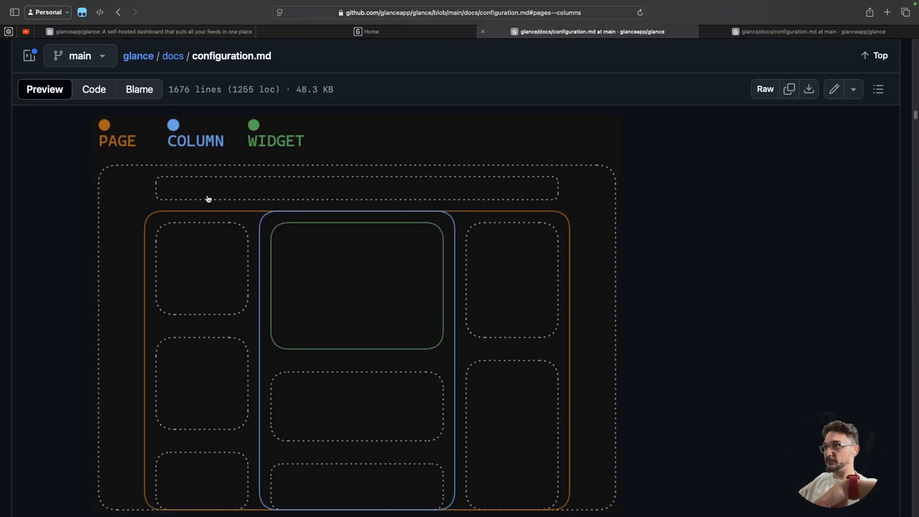
left_click(371, 32)
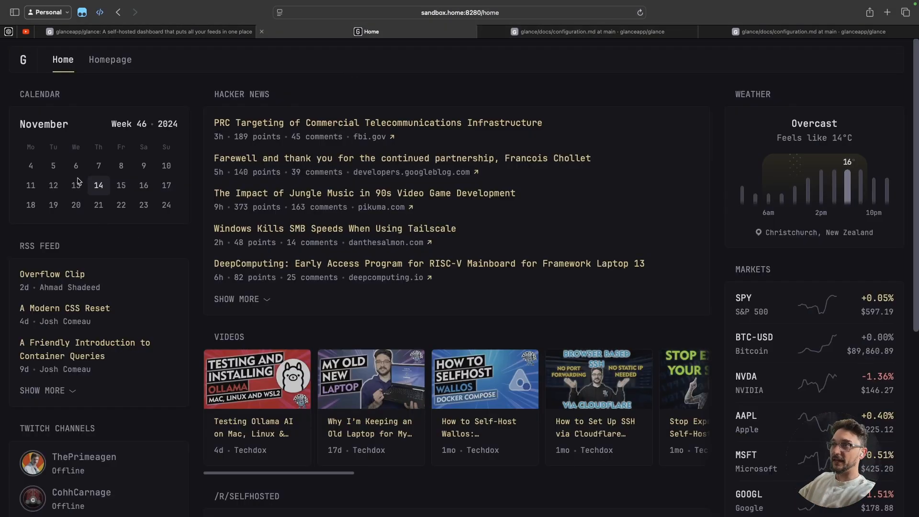
mouse_move(135, 170)
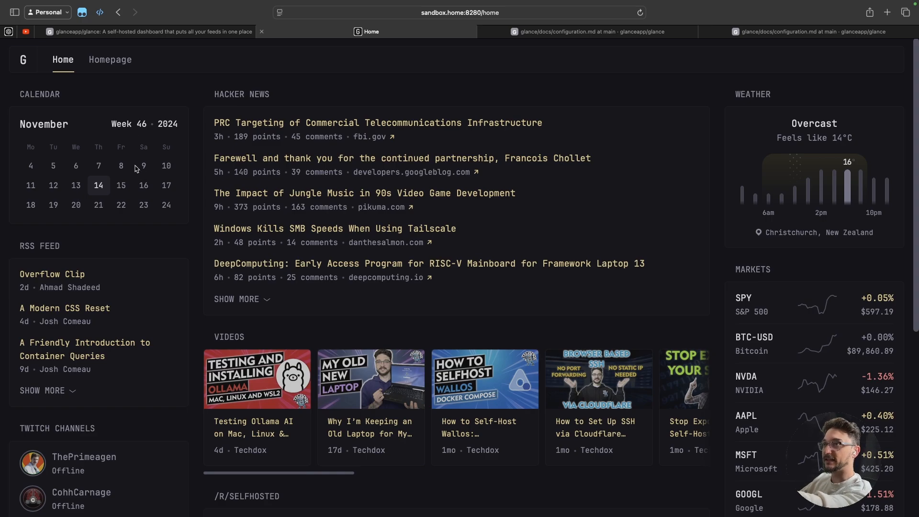
scroll("down", 3)
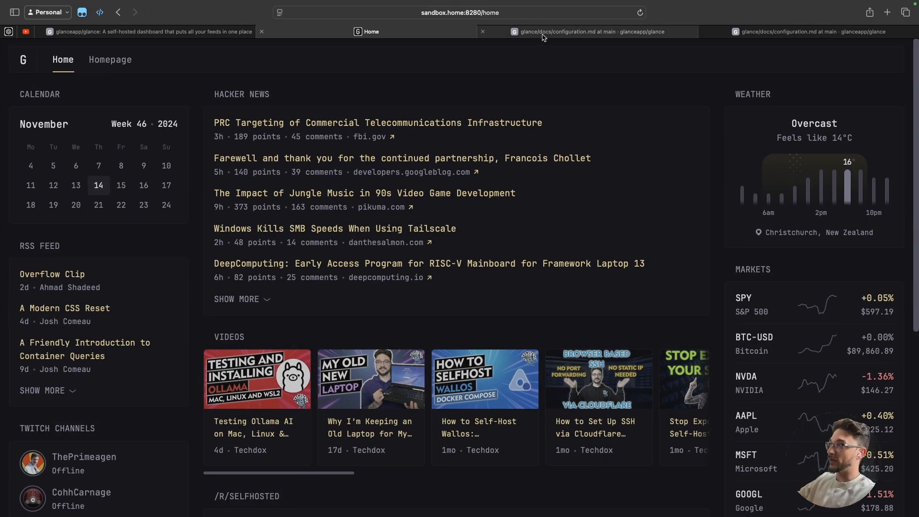
left_click(591, 31)
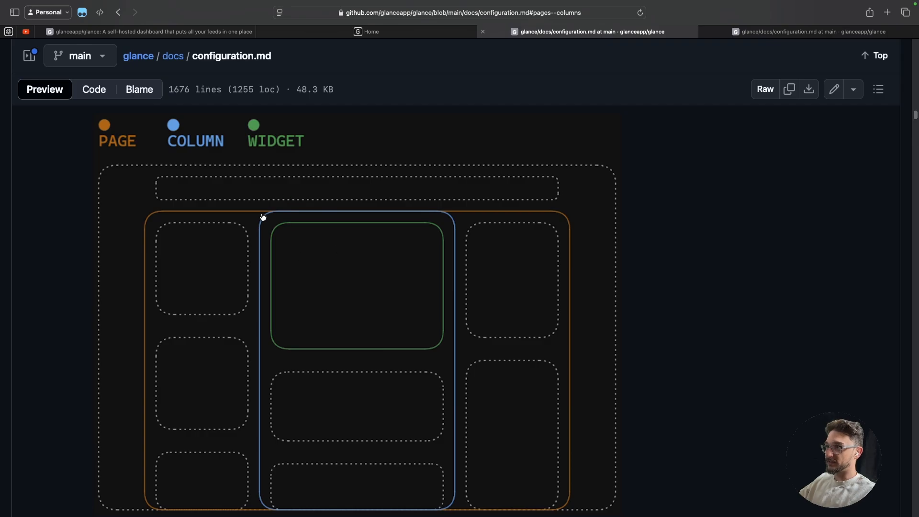
left_click(369, 31)
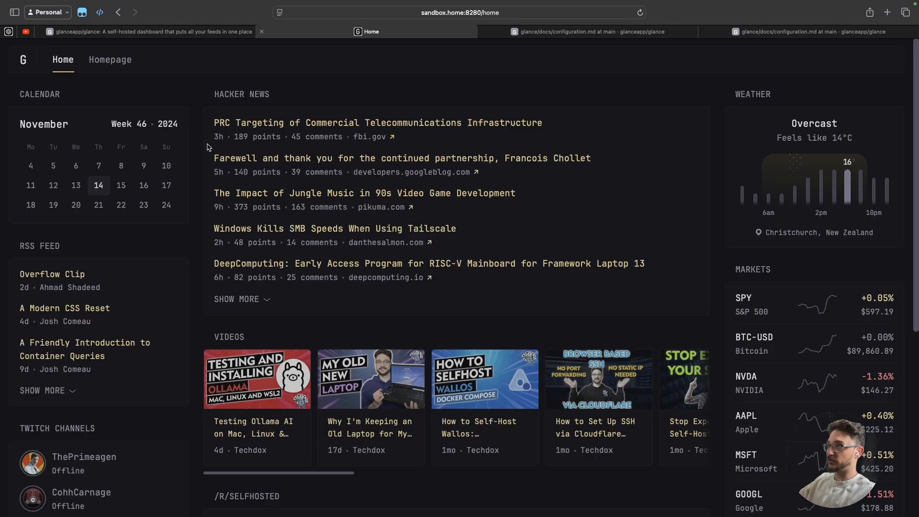
Step: Match the example's columns, calendar, rss and Twitch entries to the live dashboard widgets
left_click(589, 32)
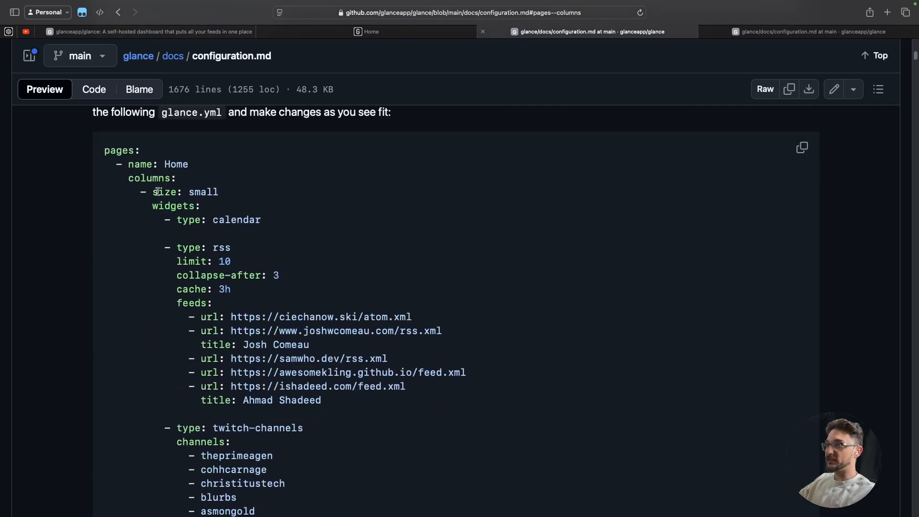
double_click(151, 178)
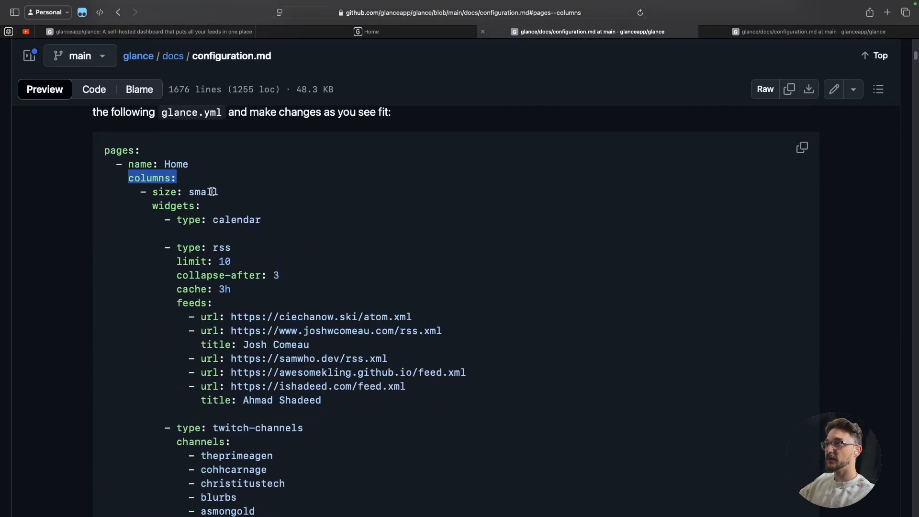
left_click(202, 192)
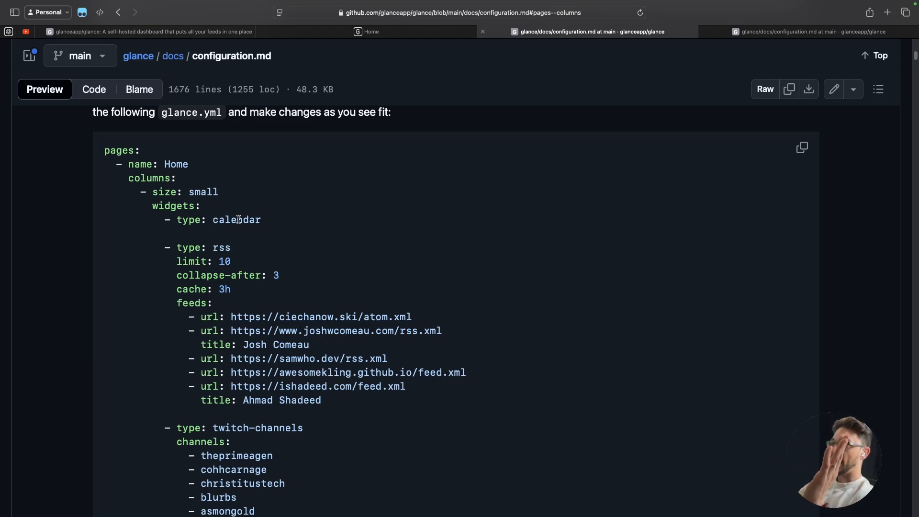
double_click(237, 219)
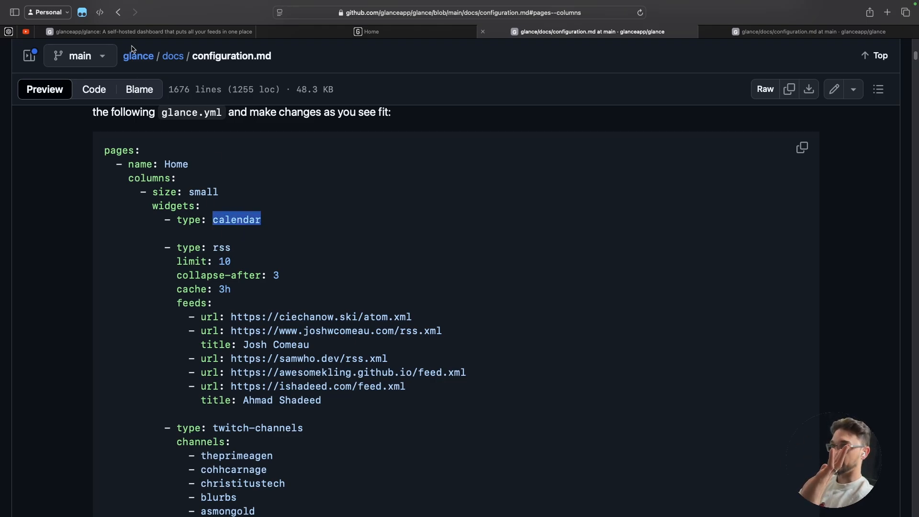
left_click(370, 31)
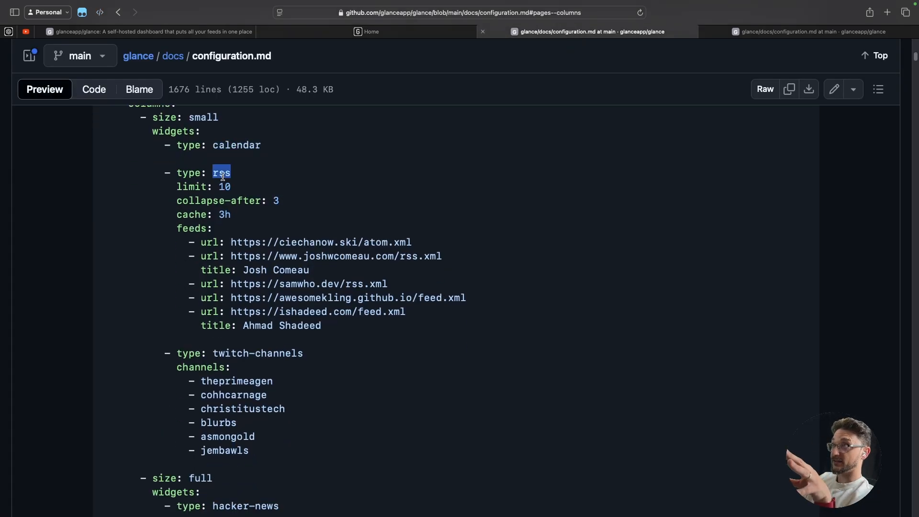
left_click(370, 31)
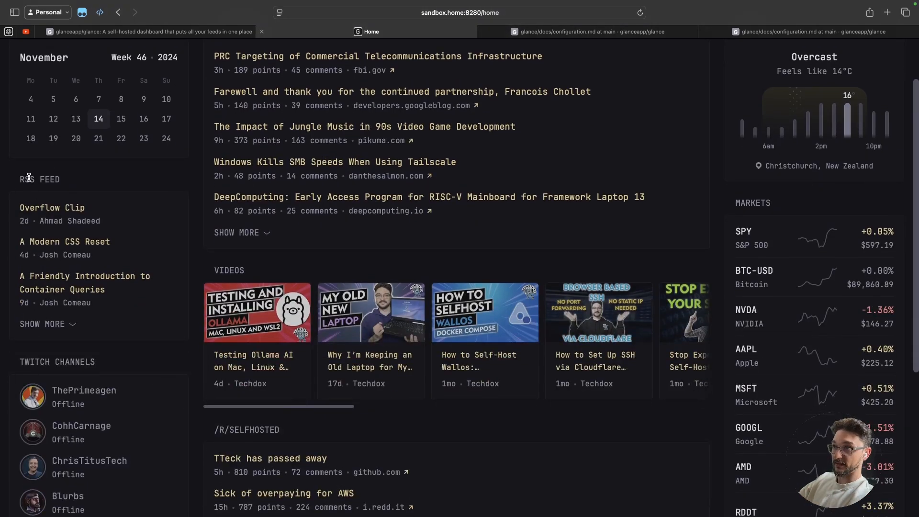
mouse_move(567, 52)
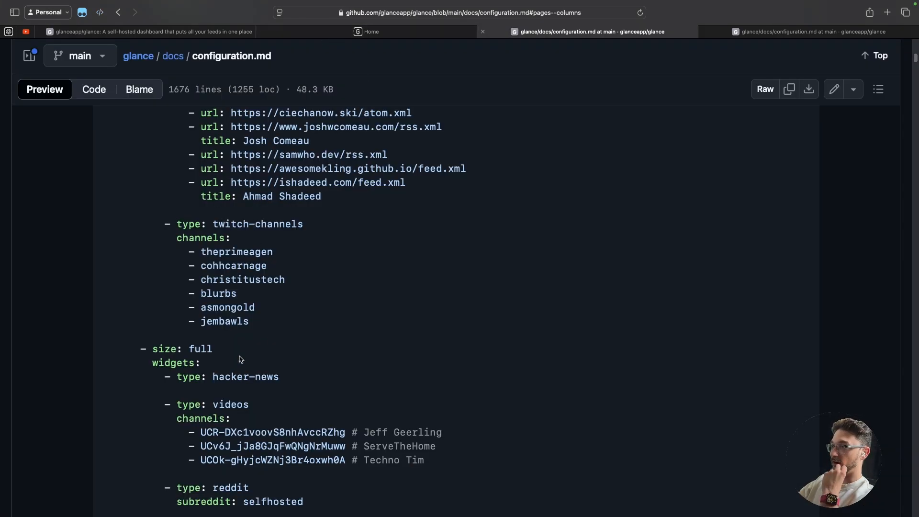
left_click(372, 31)
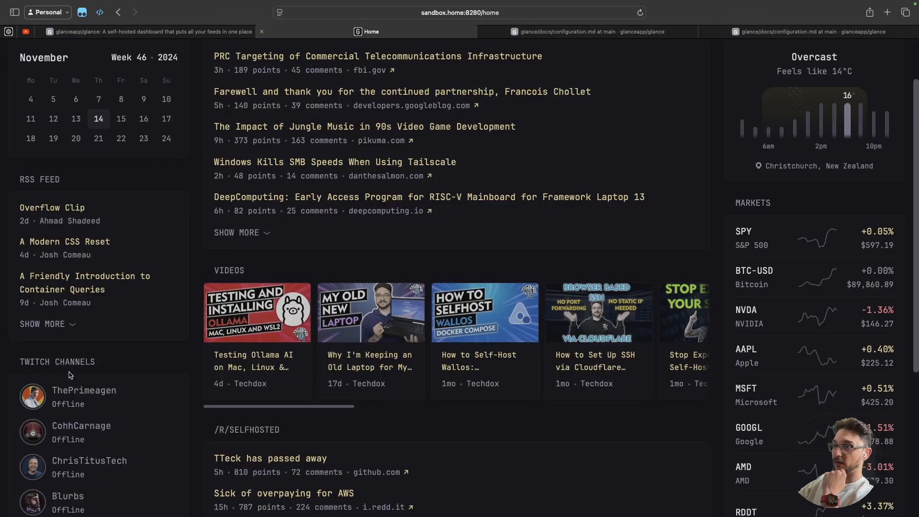
scroll("down", 3)
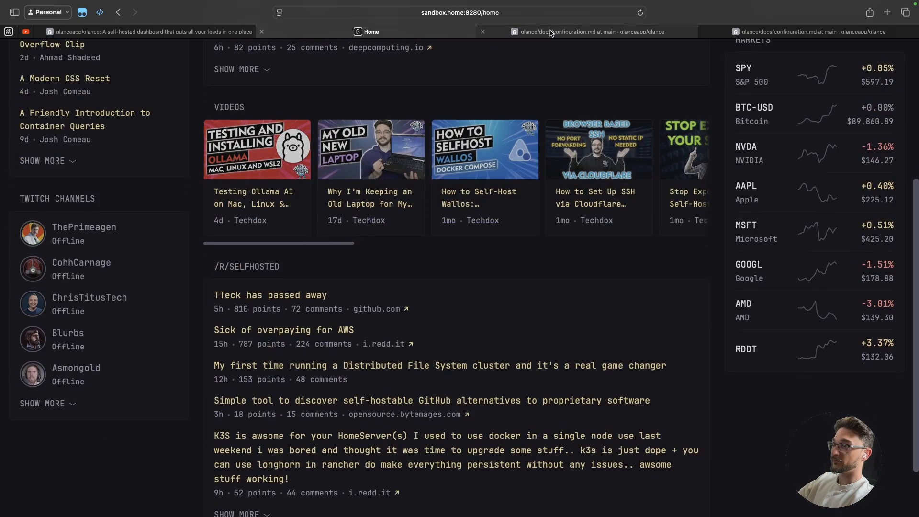
Step: Match the full-width videos, reddit selfhosted and weather entries to the live dashboard
left_click(590, 31)
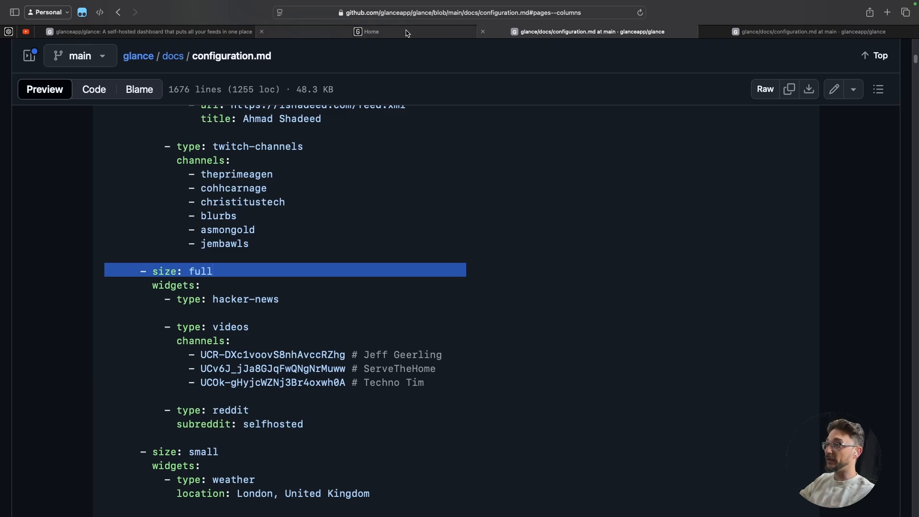
left_click(369, 31)
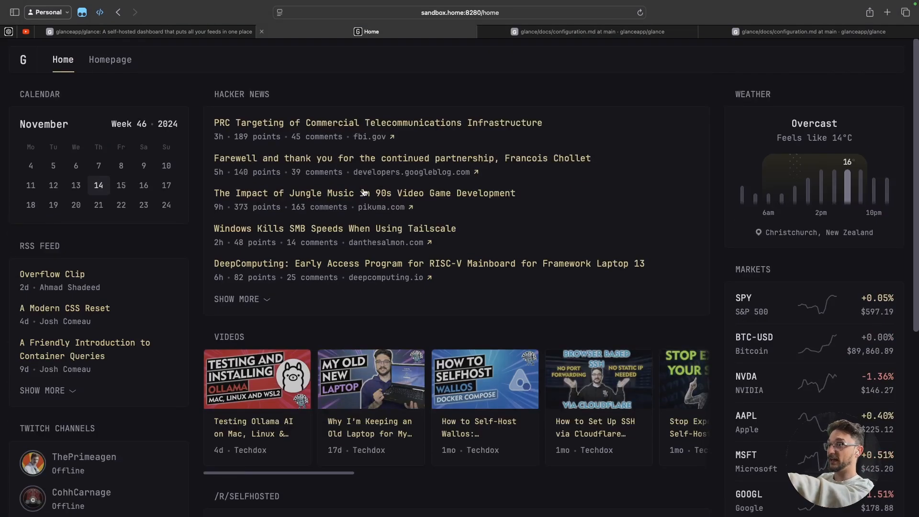
left_click(589, 31)
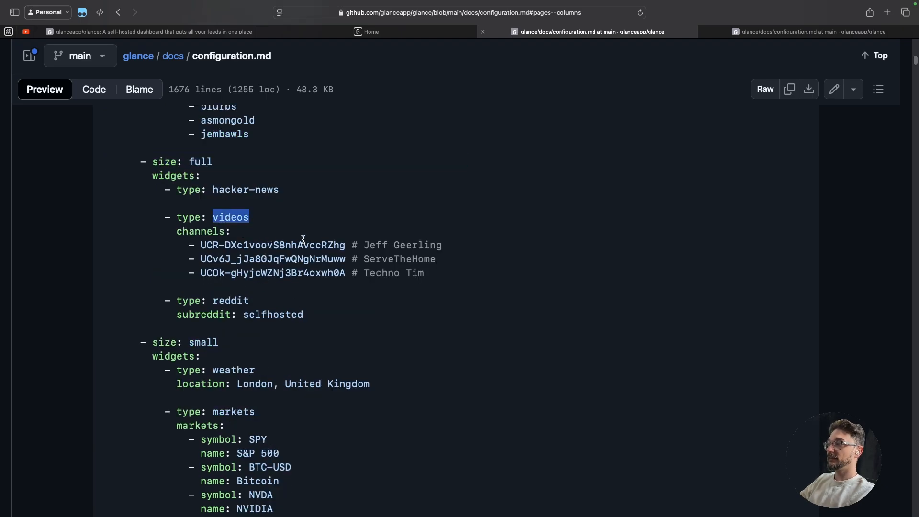
double_click(273, 245)
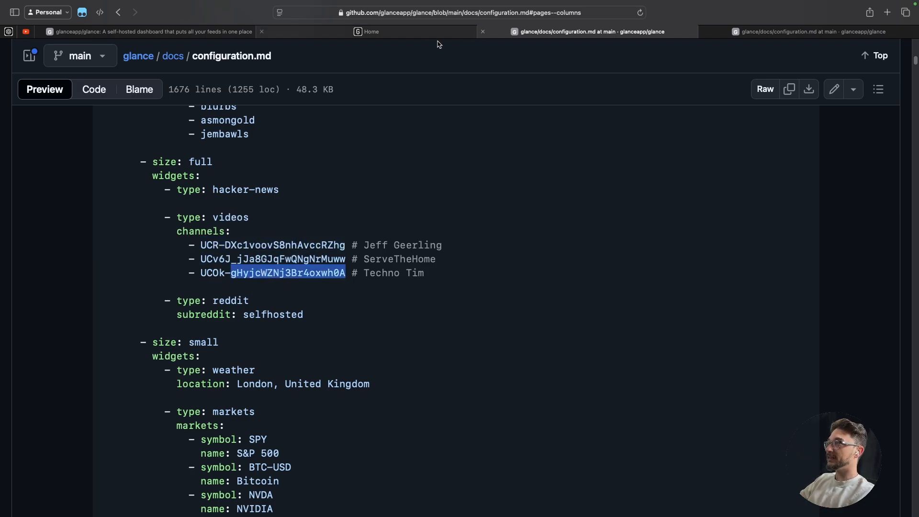
left_click(370, 30)
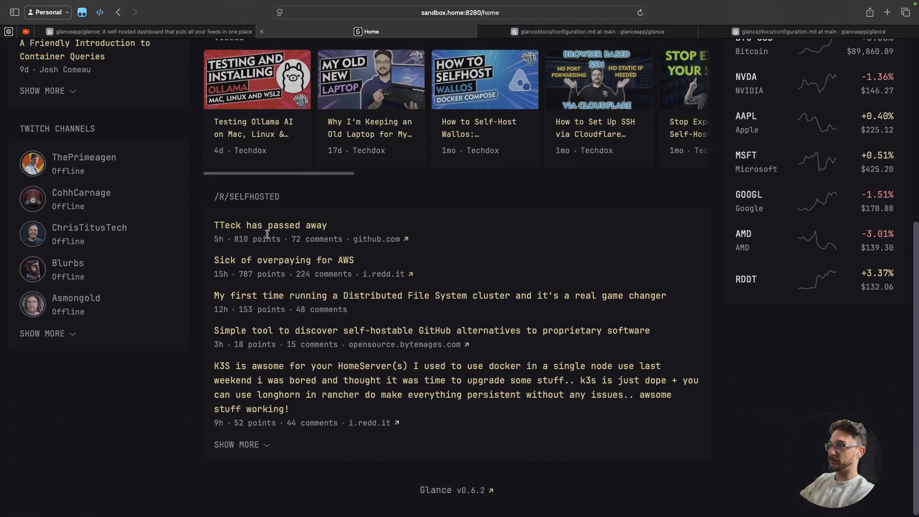
left_click(588, 31)
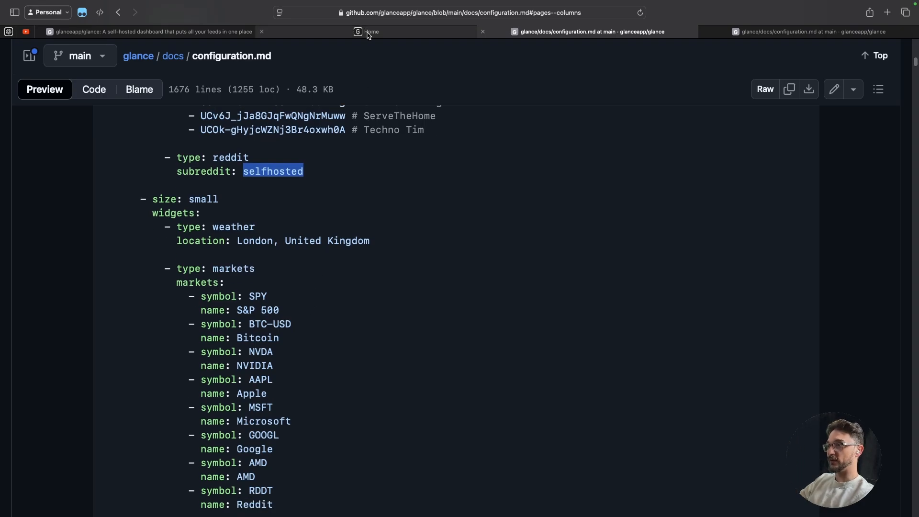
left_click(370, 32)
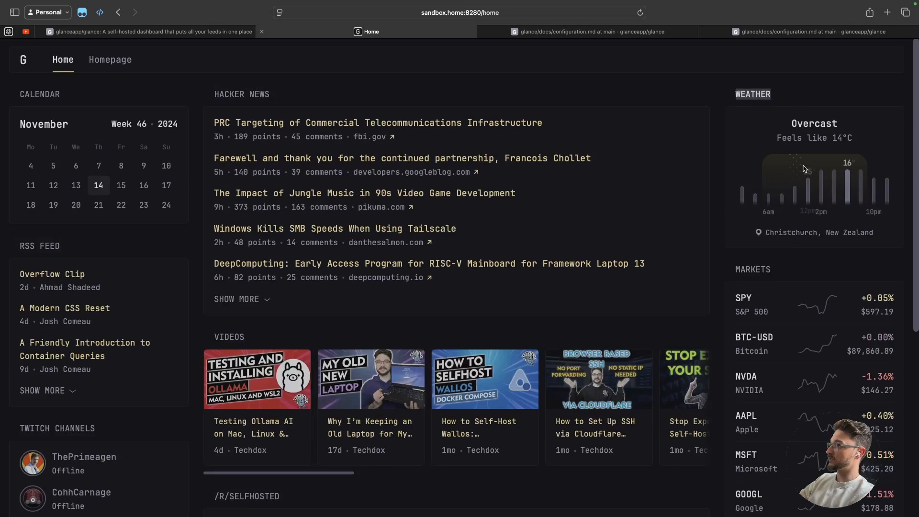
Step: Bring the docs' list of available widget types into view
scroll("down", 3)
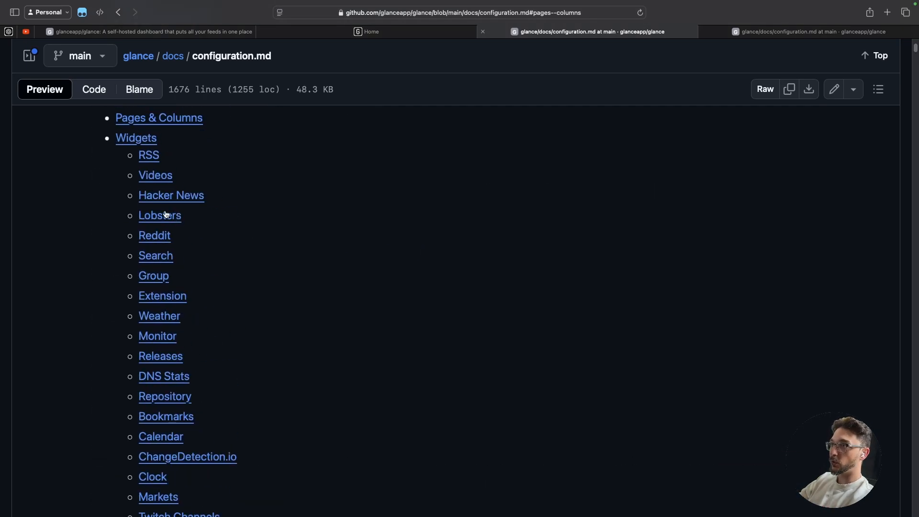
scroll("down", 3)
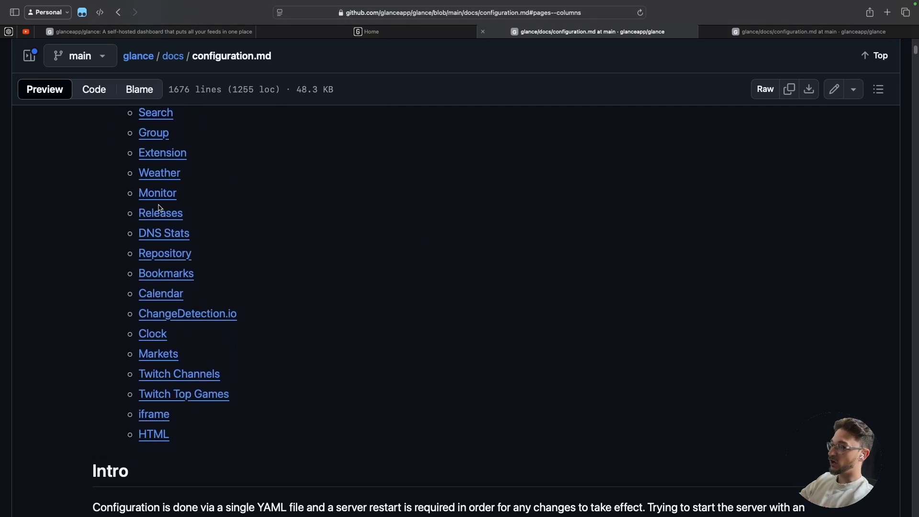
scroll("down", 3)
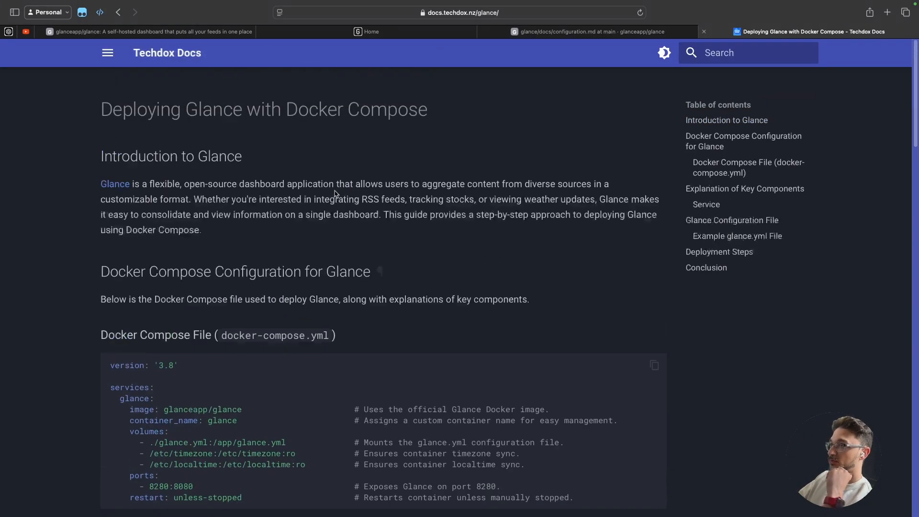
Step: Locate the guide's docker-compose.yml service definition and copy it for the glance directory
scroll("down", 3)
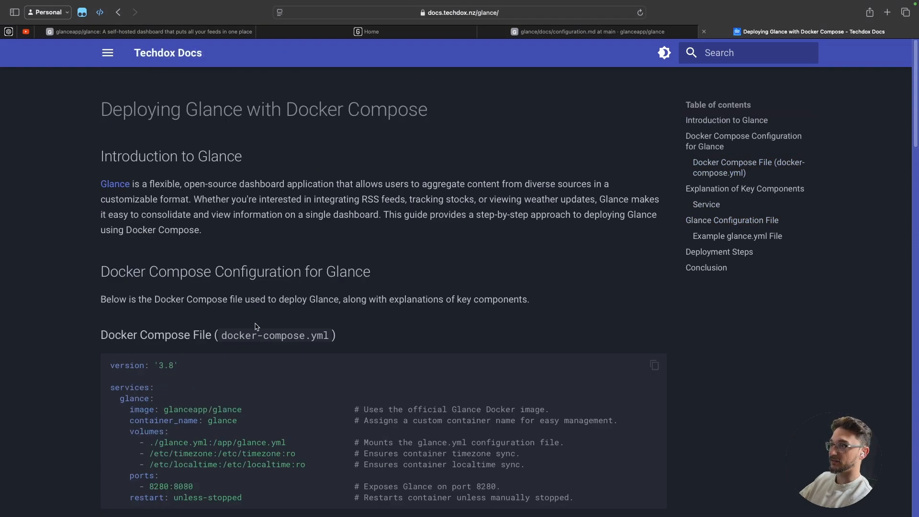
scroll("down", 3)
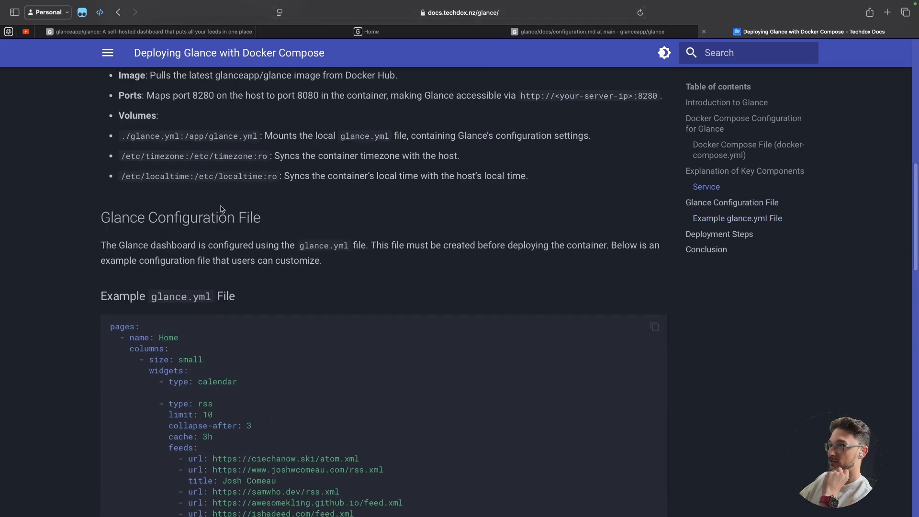
scroll("up", 3)
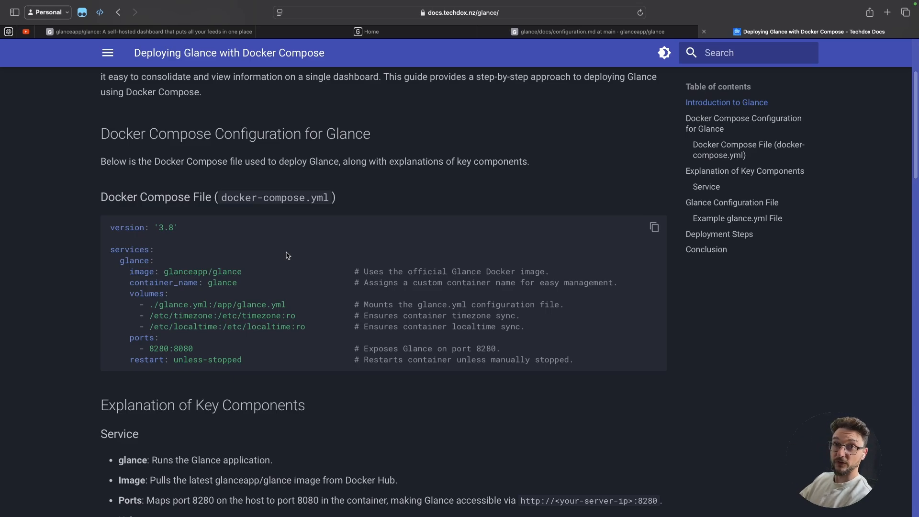
mouse_move(255, 268)
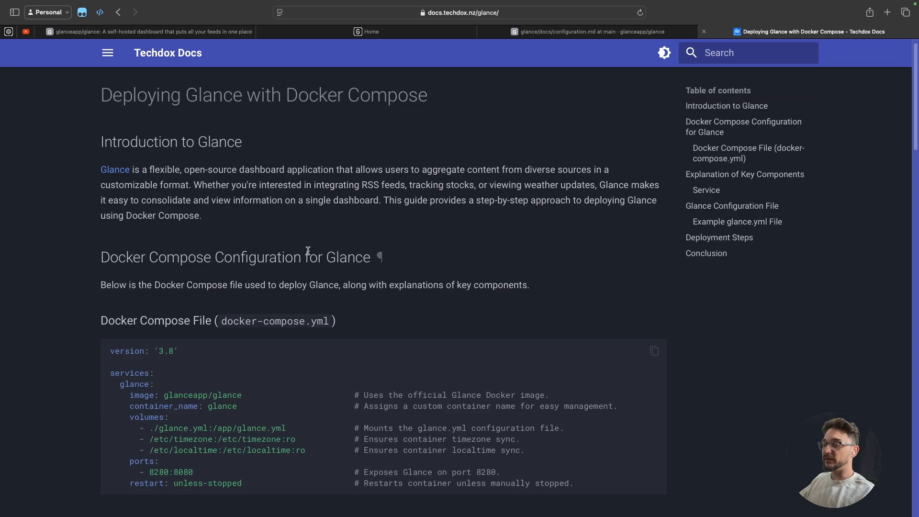
scroll("down", 3)
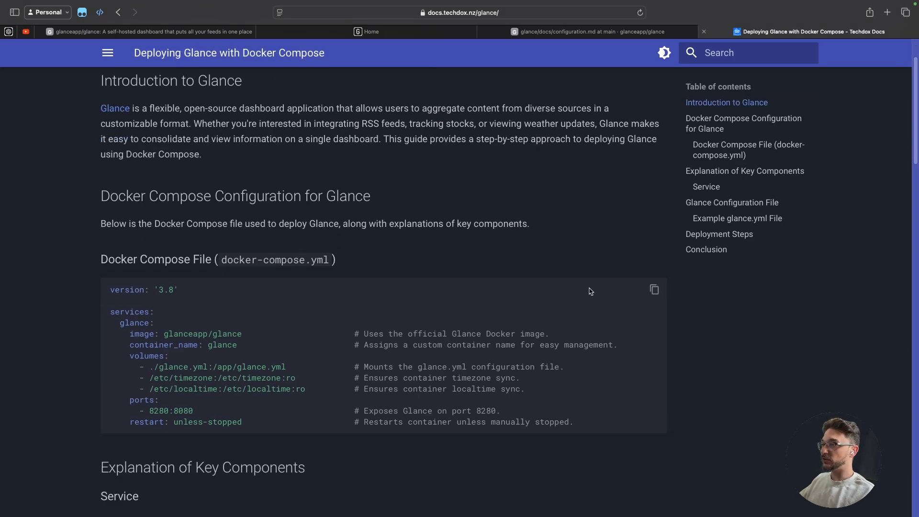
left_click(654, 289)
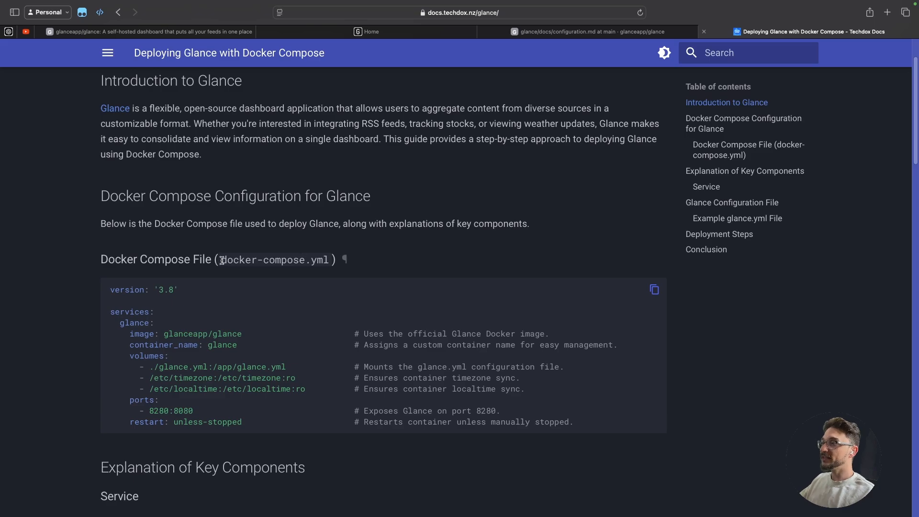
double_click(274, 260)
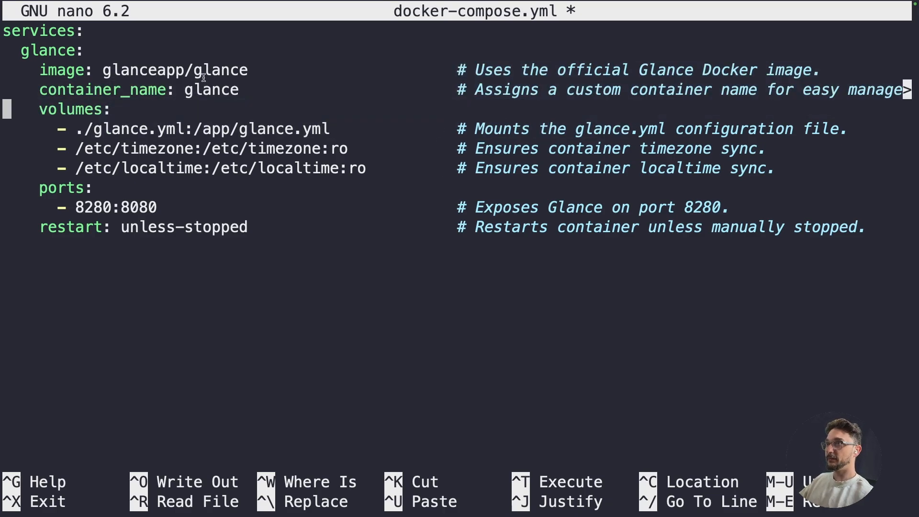
Step: Save docker-compose.yml running glanceapp/glance on port 8280 with glance.yml and timezone mounts
double_click(211, 90)
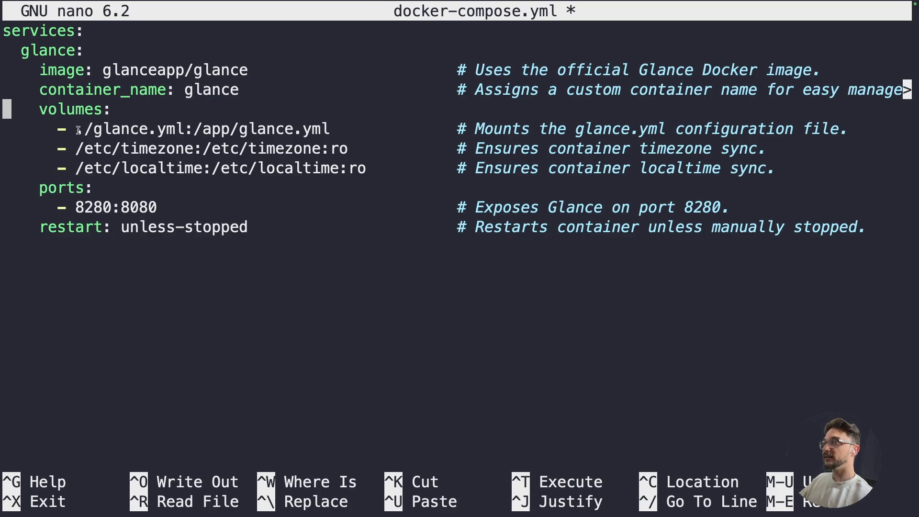
double_click(129, 129)
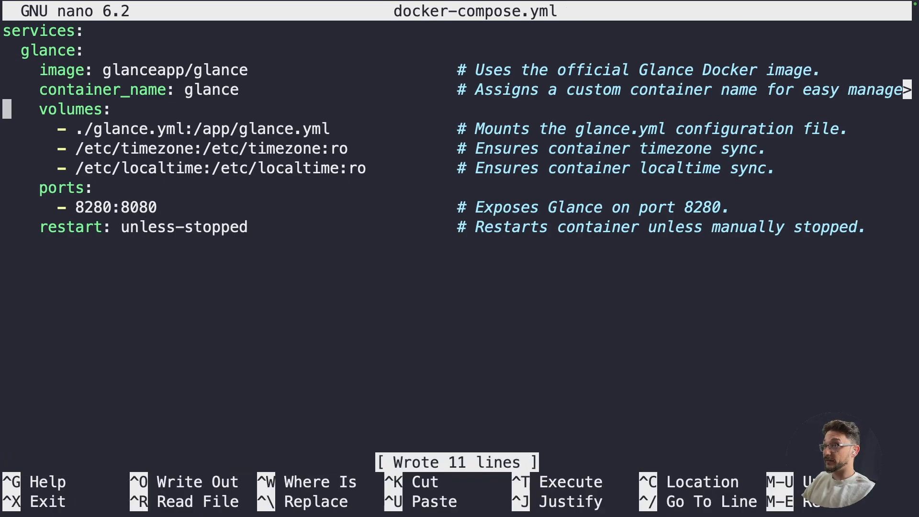
key("ctrl+x")
type("ls")
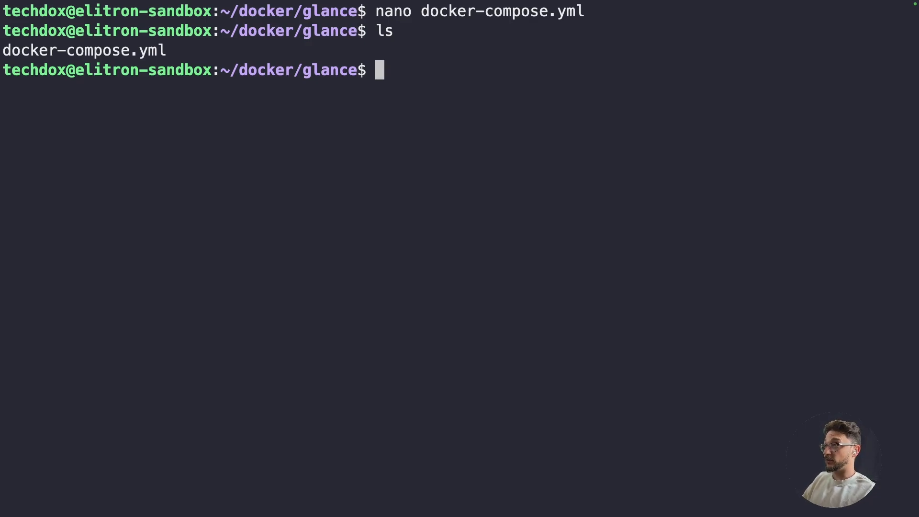
Step: Create glance.yml in nano from the Techdox example with Christchurch weather and markets, and save it
type("nano g")
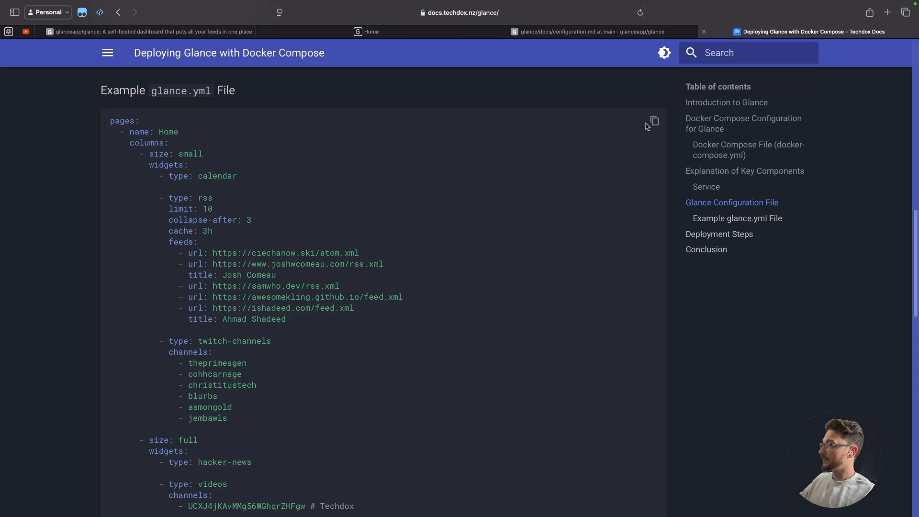
left_click(654, 120)
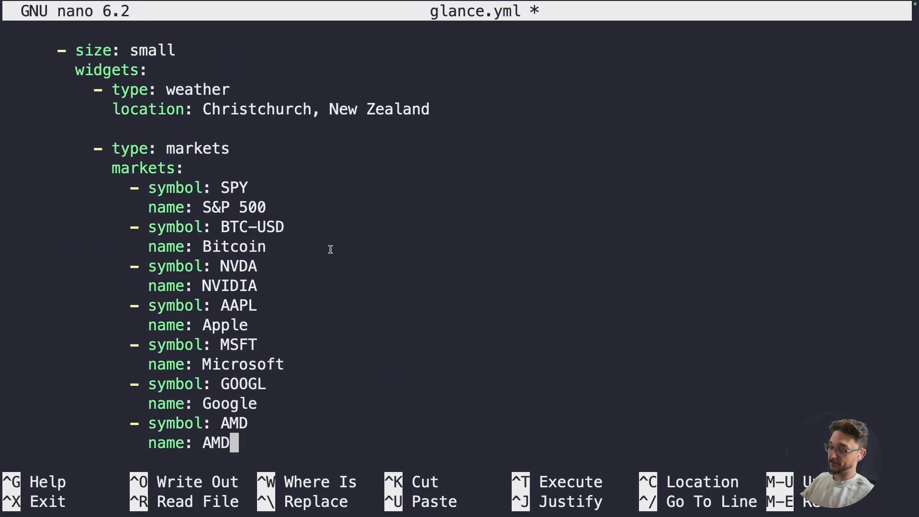
key("ctrl+o")
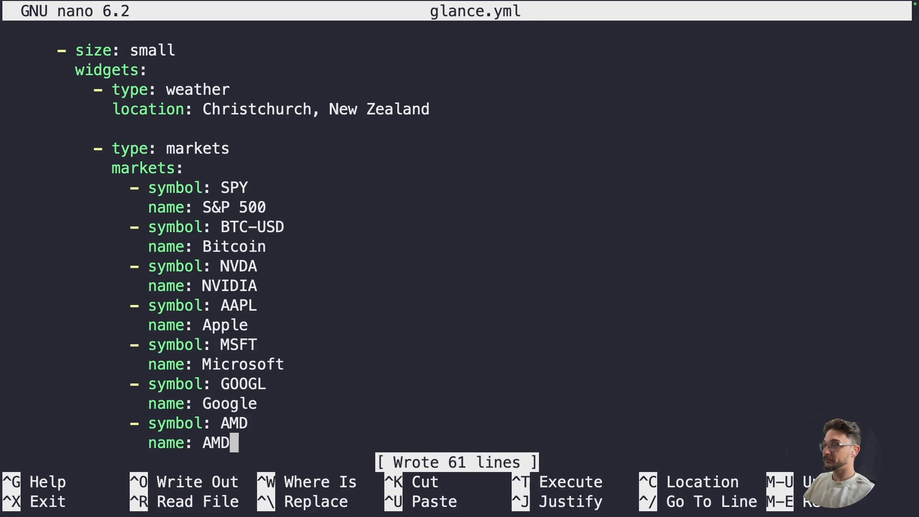
key("ctrl+x")
type("ls")
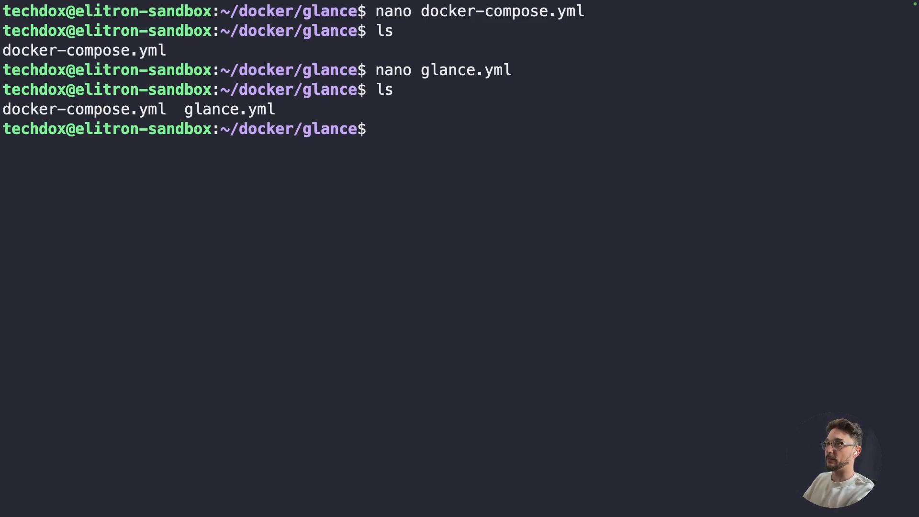
Step: Start the Glance container in the background with docker compose up -d
type("docke")
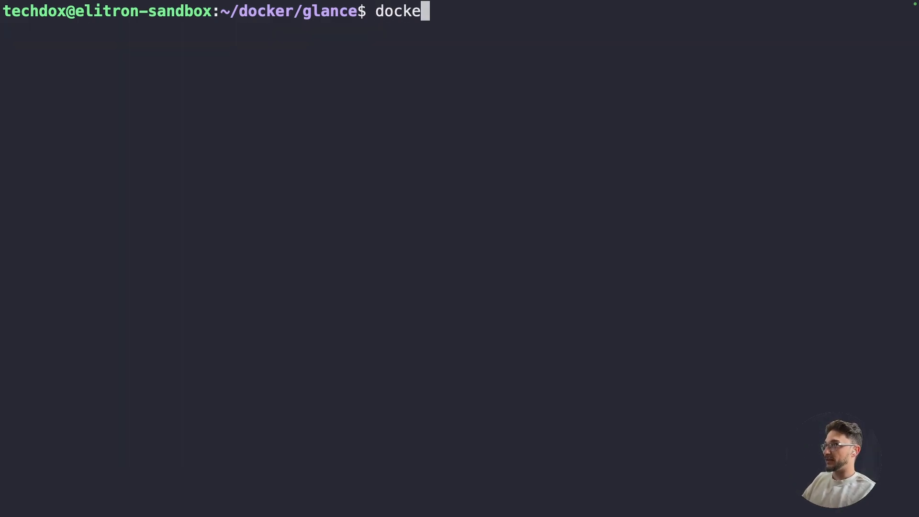
type("r compose up -")
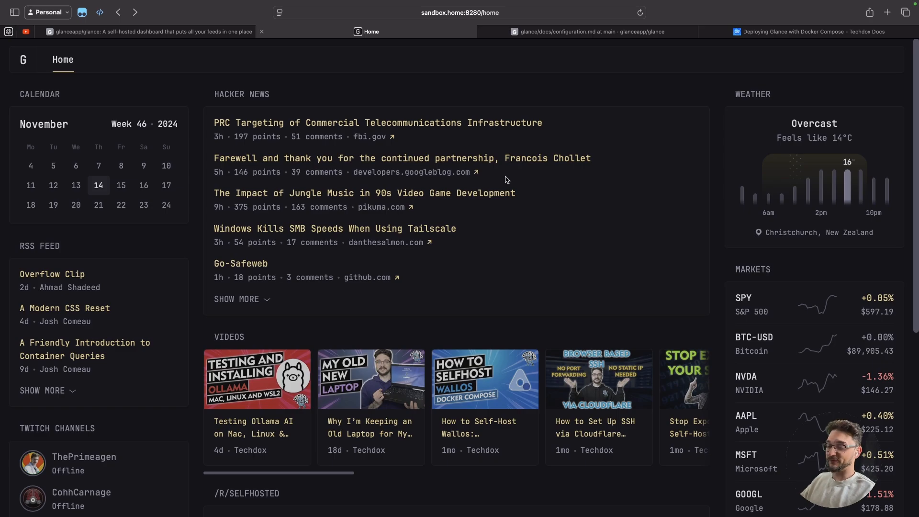
mouse_move(412, 210)
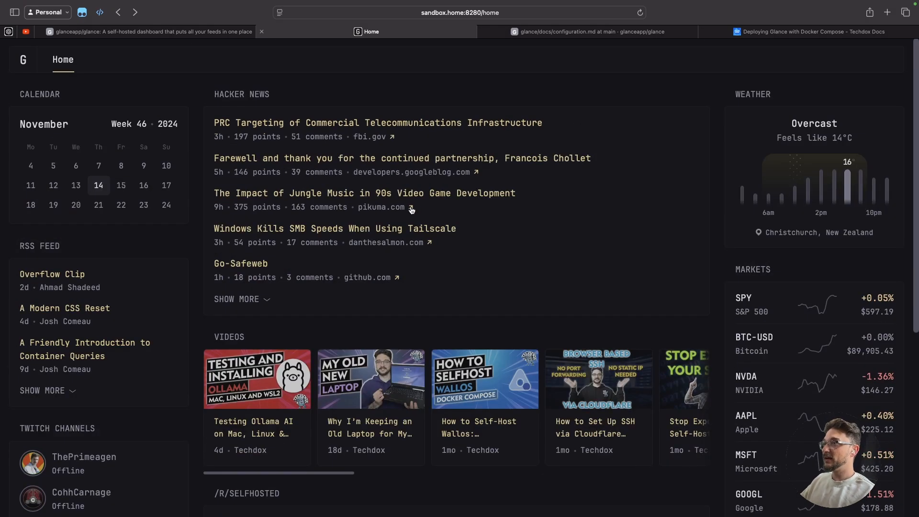
Step: Return to the GitHub configuration docs at the Monitor widget example
left_click(588, 30)
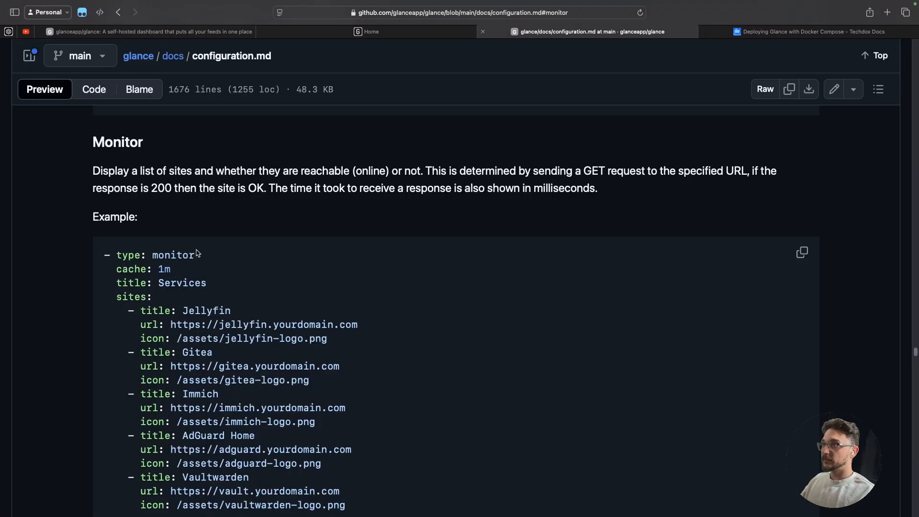
mouse_move(162, 225)
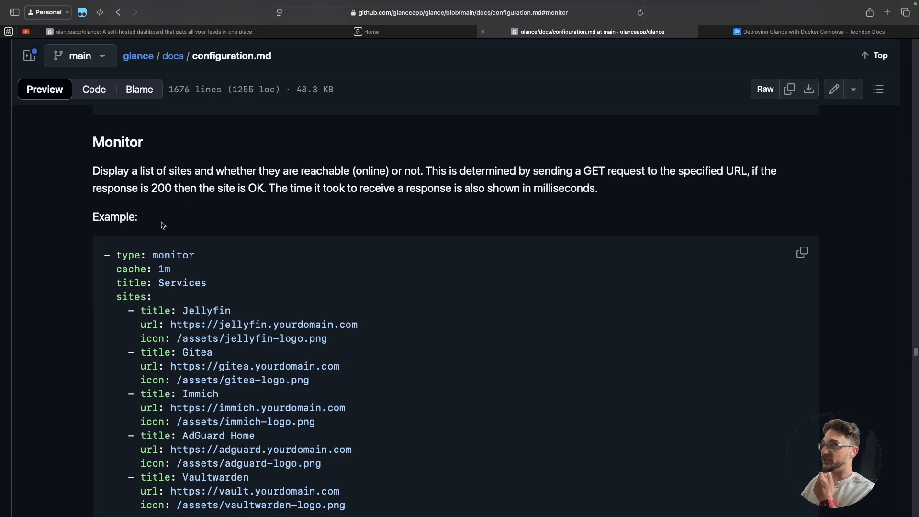
mouse_move(105, 257)
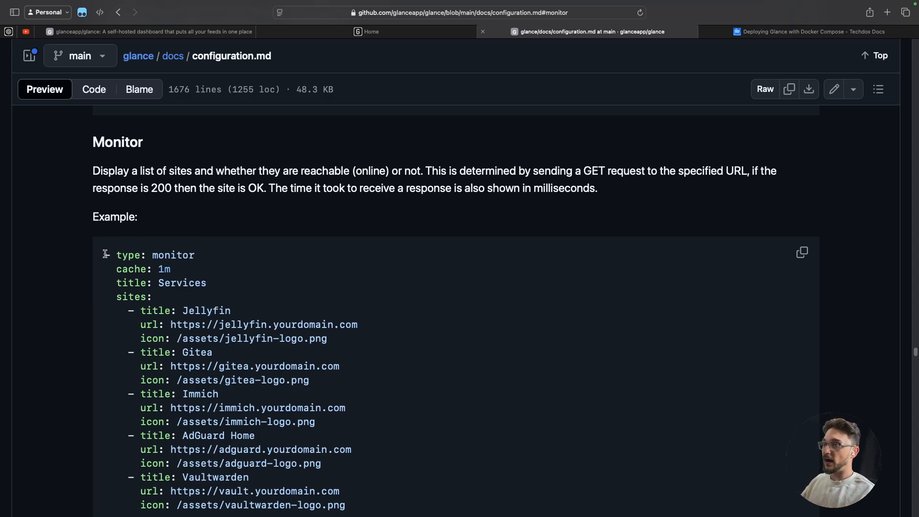
Step: Add a Services monitor block to glance.yml with its site url set to grafana.techdox.nz
left_click_drag(117, 255, 153, 299)
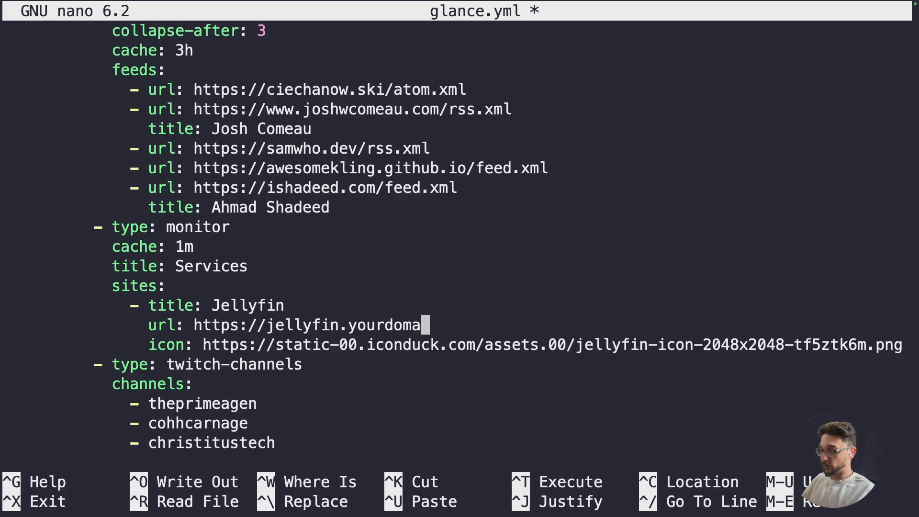
key("BackSpace")
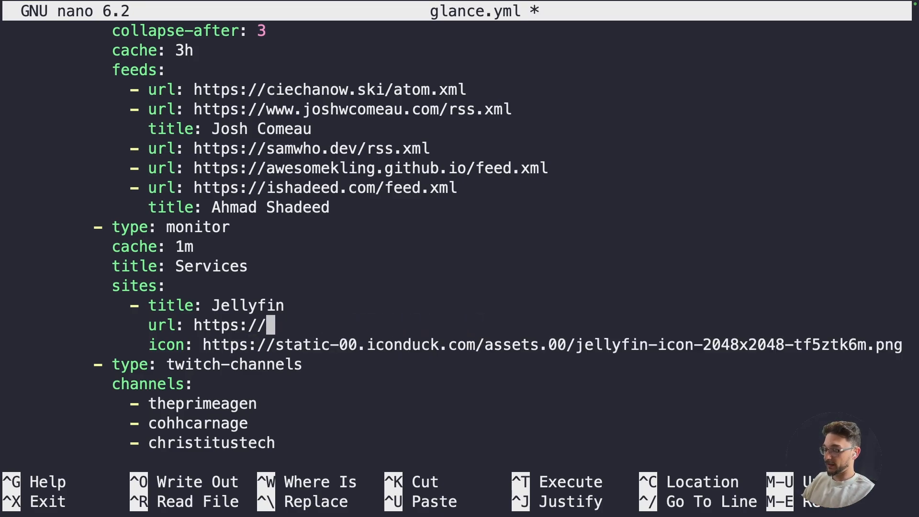
type("grafana.")
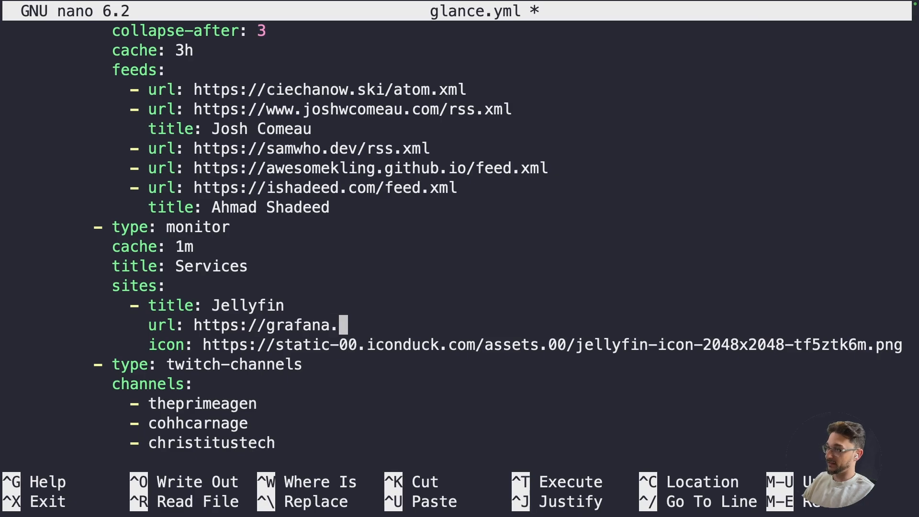
type("techdox.nz")
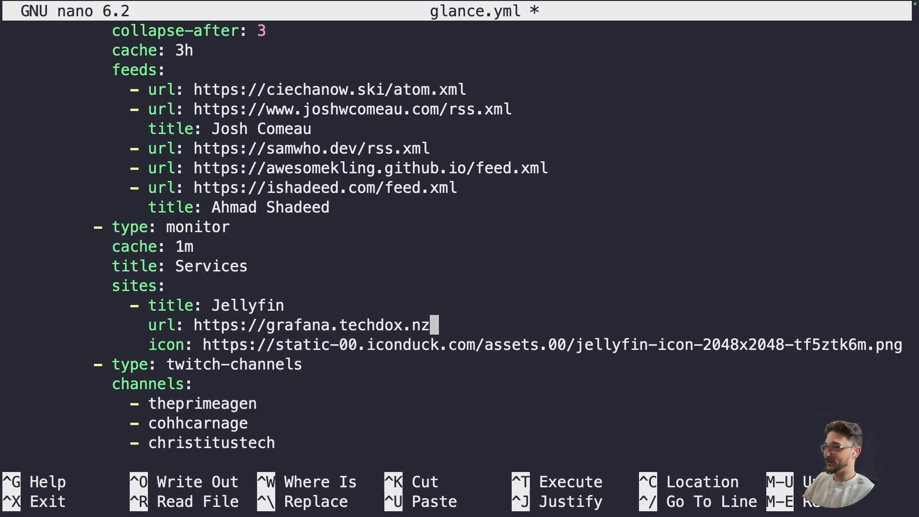
Step: Save glance.yml from nano and run docker compose restart to apply the change
key("ctrl+o")
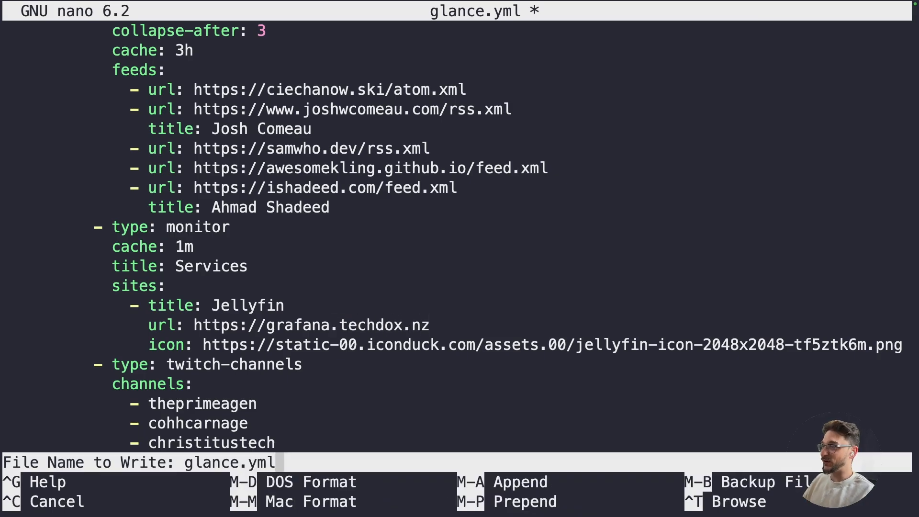
key("Enter")
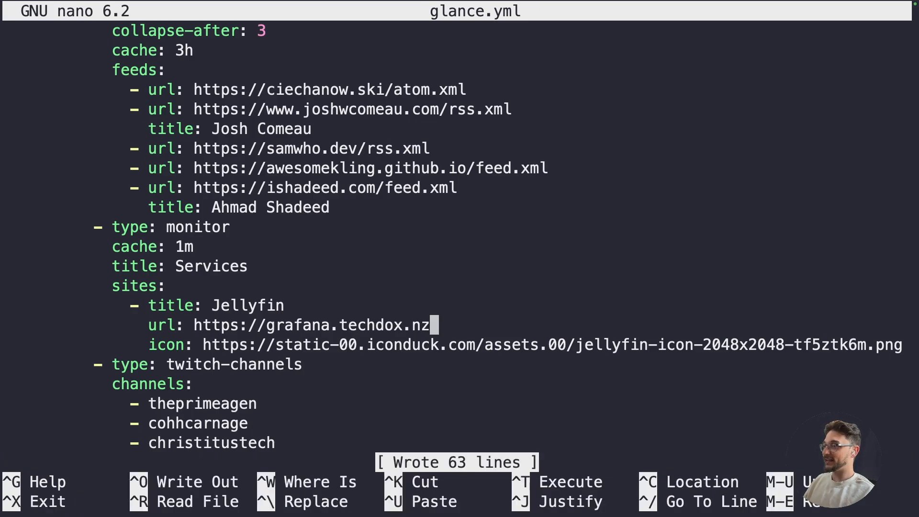
key("ctrl+x")
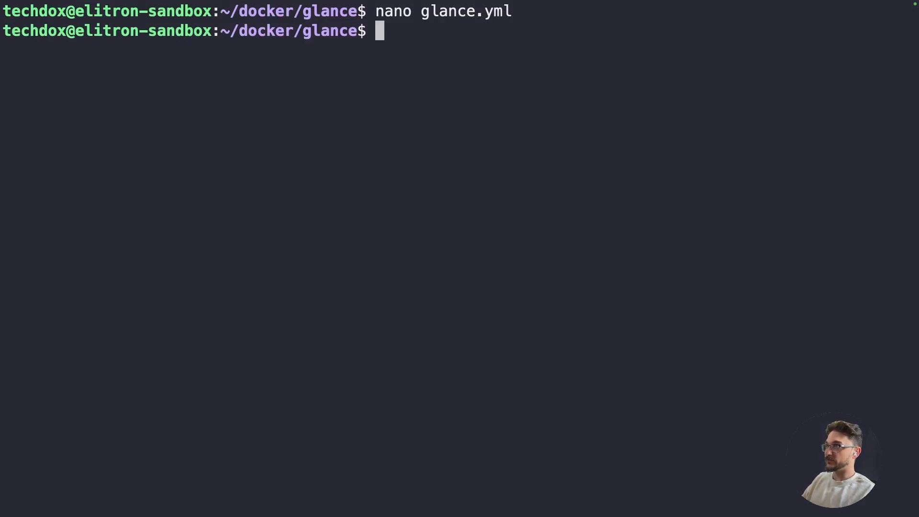
type("docker comp")
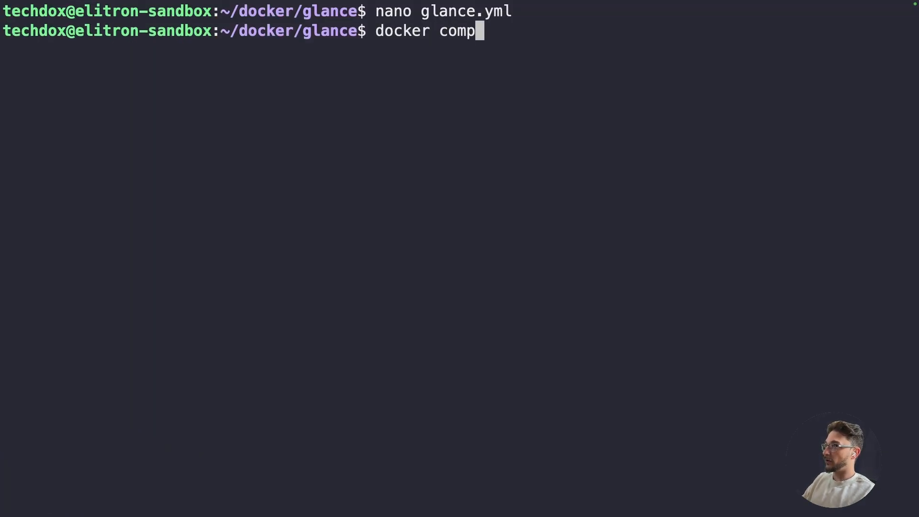
type("ose retsart")
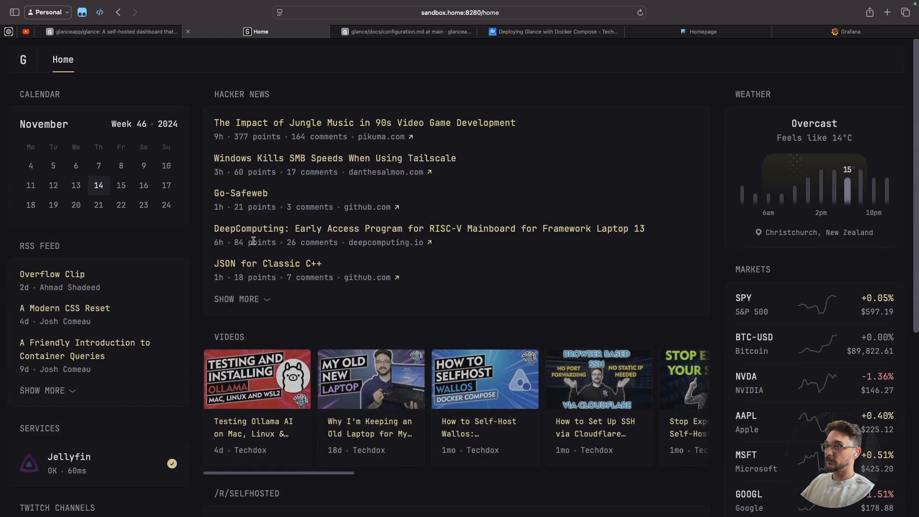
Step: Scroll through the reloaded dashboard to check Jellyfin reports OK in Services
scroll("down", 3)
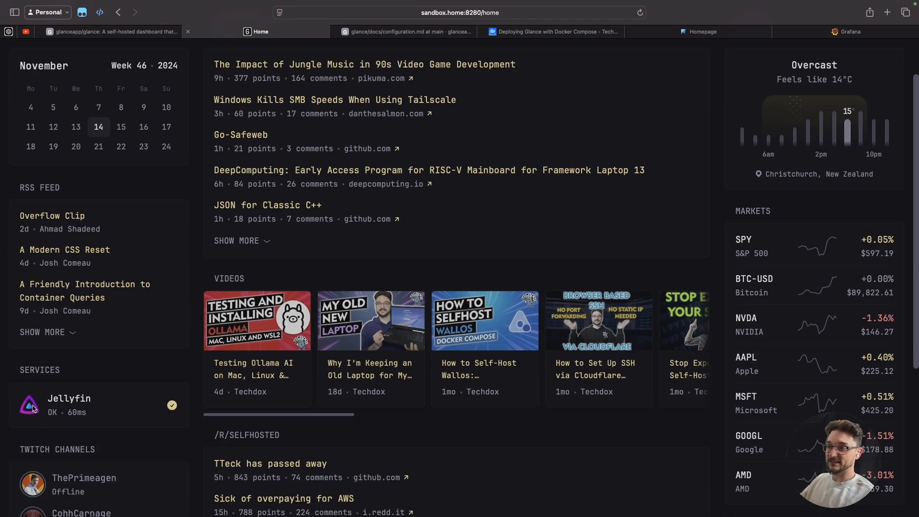
scroll("down", 3)
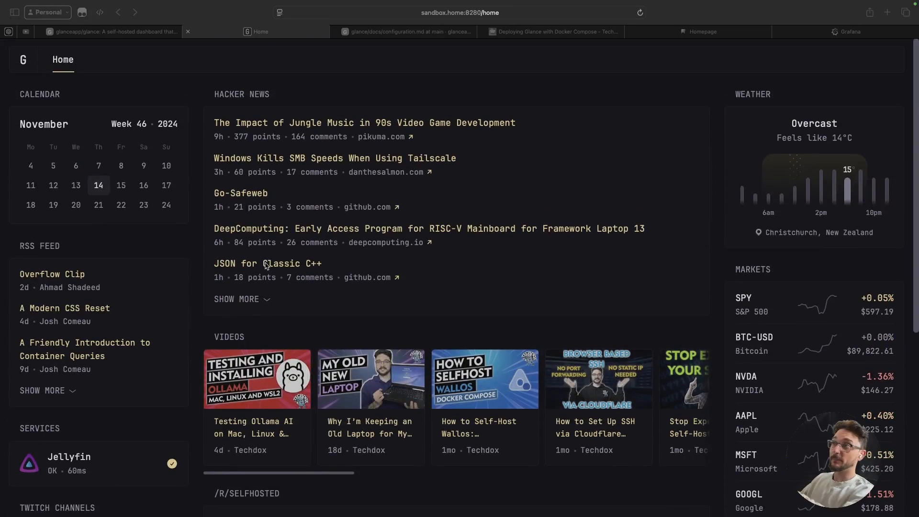
scroll("down", 3)
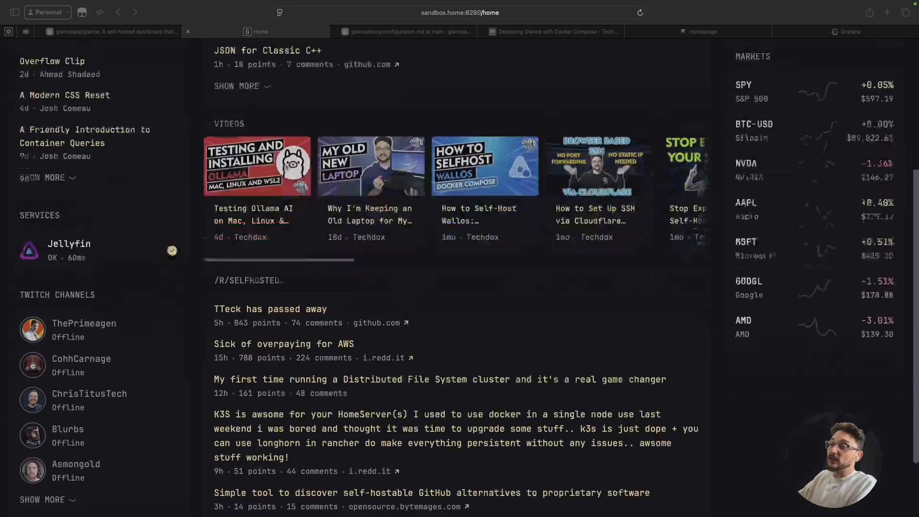